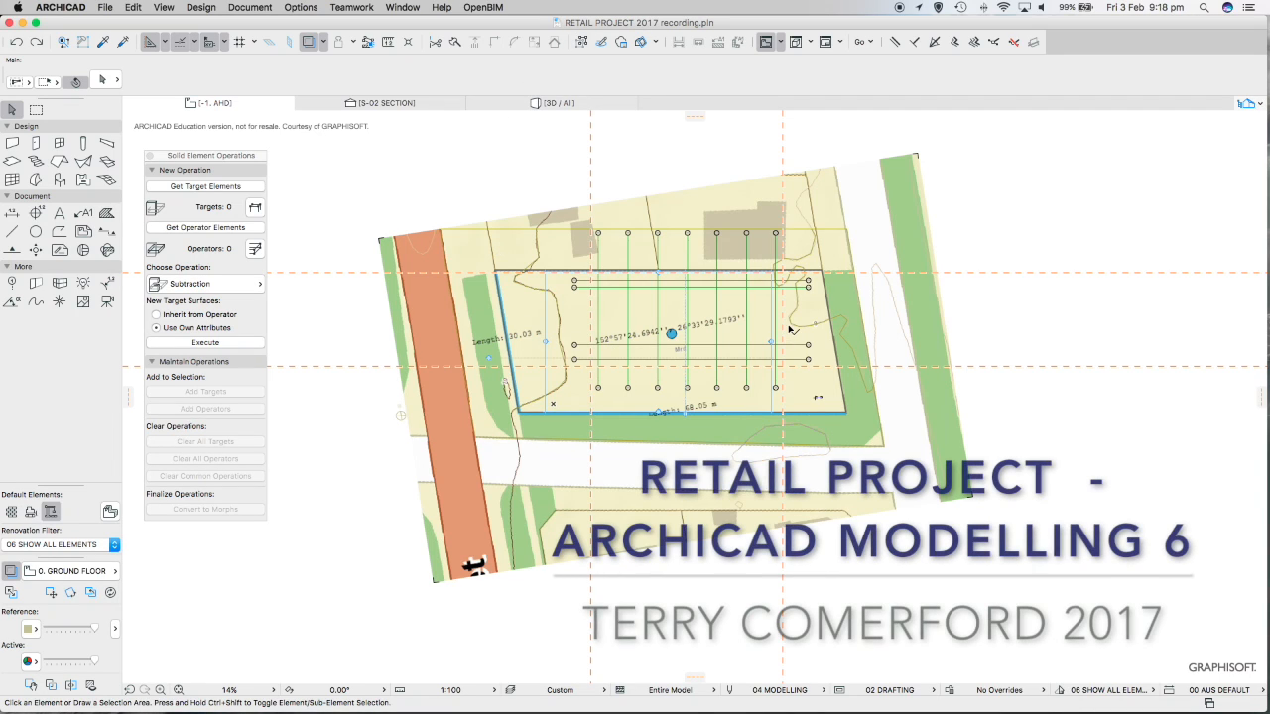
mouse_move(766, 301)
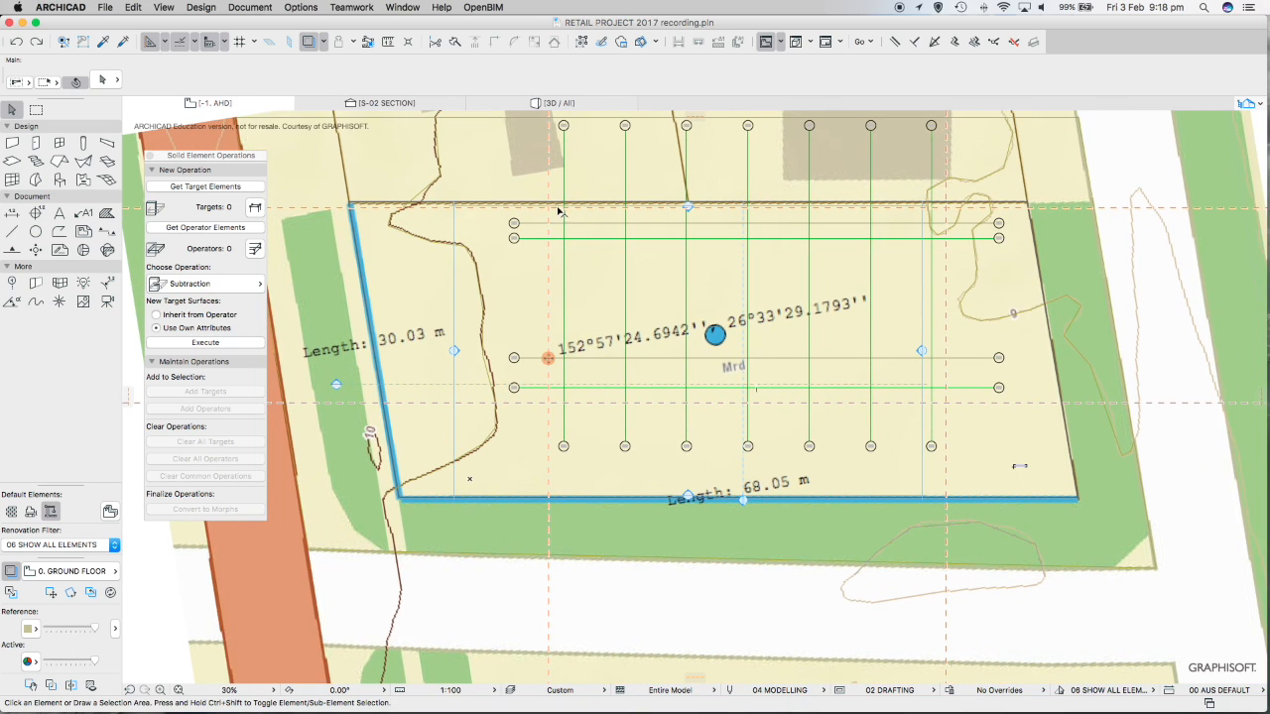
mouse_move(922, 220)
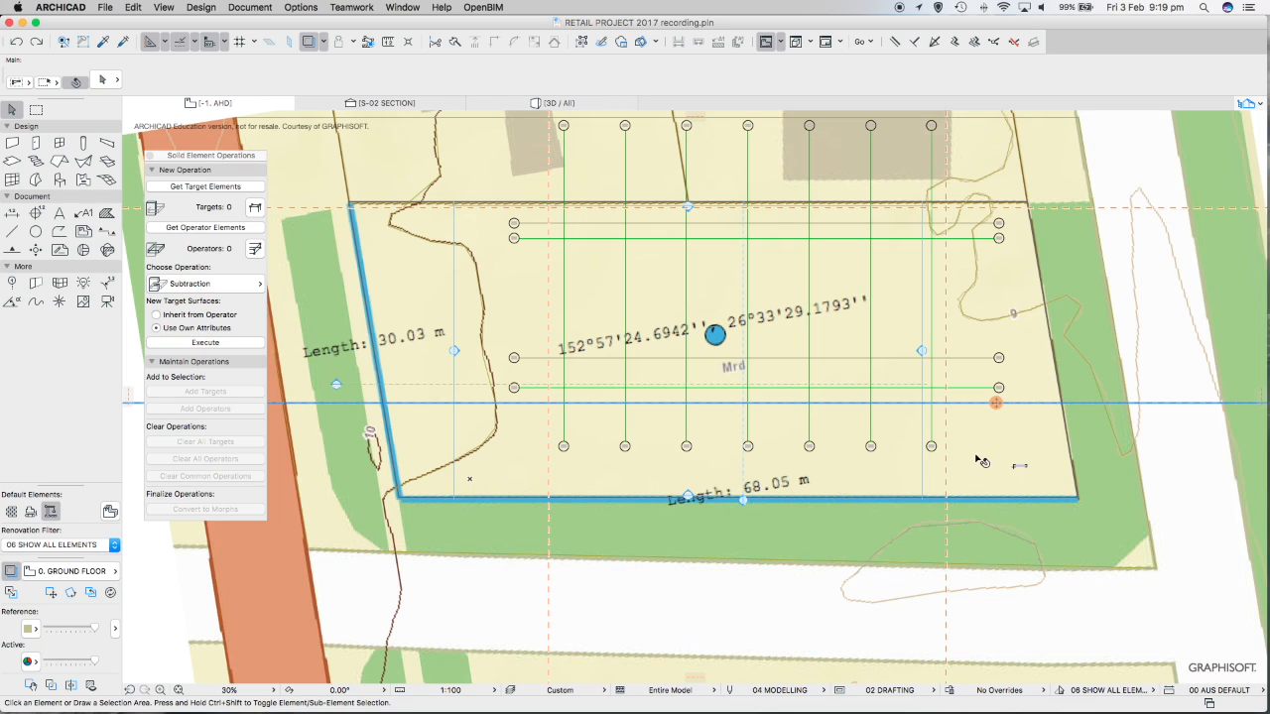
Bring up Layer Settings and select the existing MORPH - SITE CUT layer
scroll("down", 3)
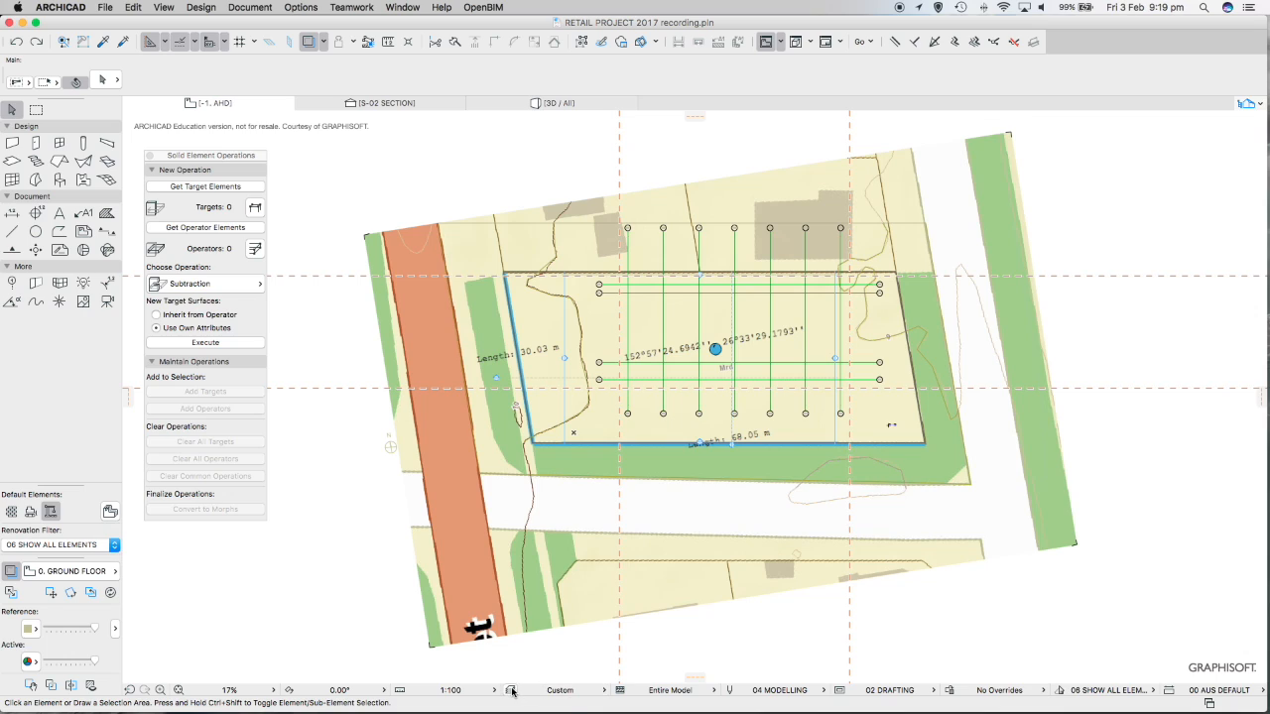
mouse_move(512, 690)
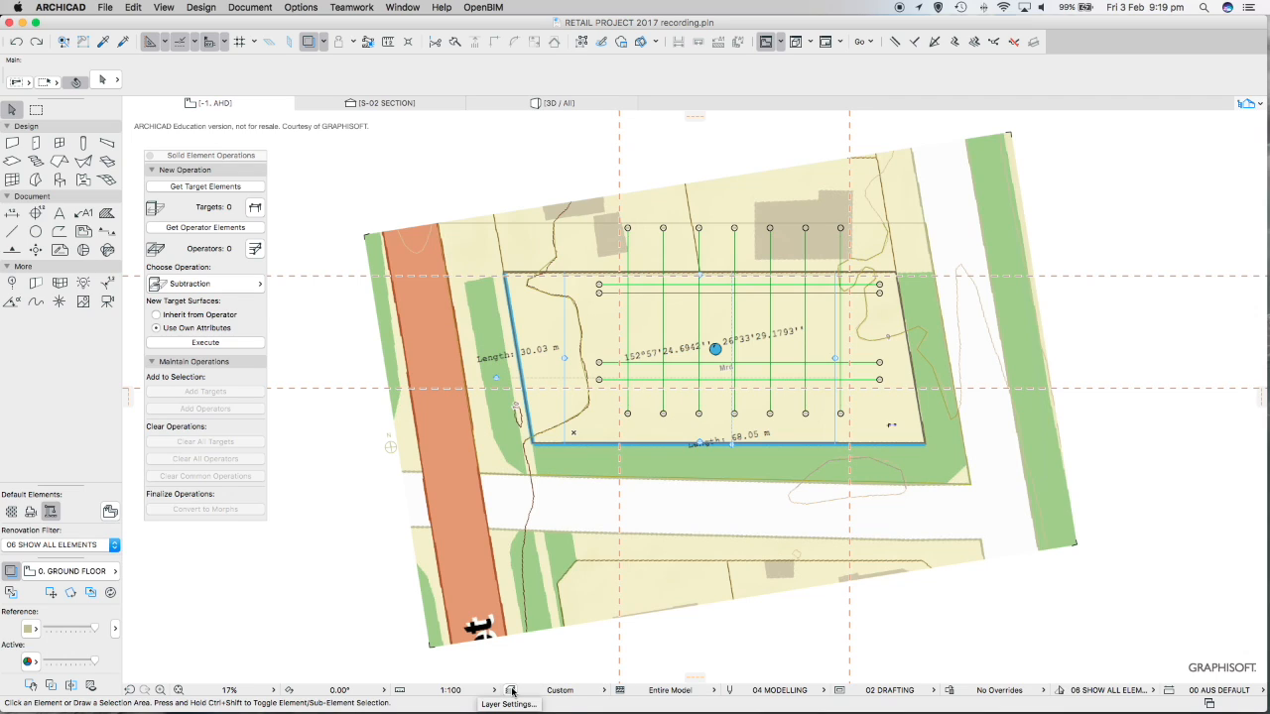
left_click(512, 690)
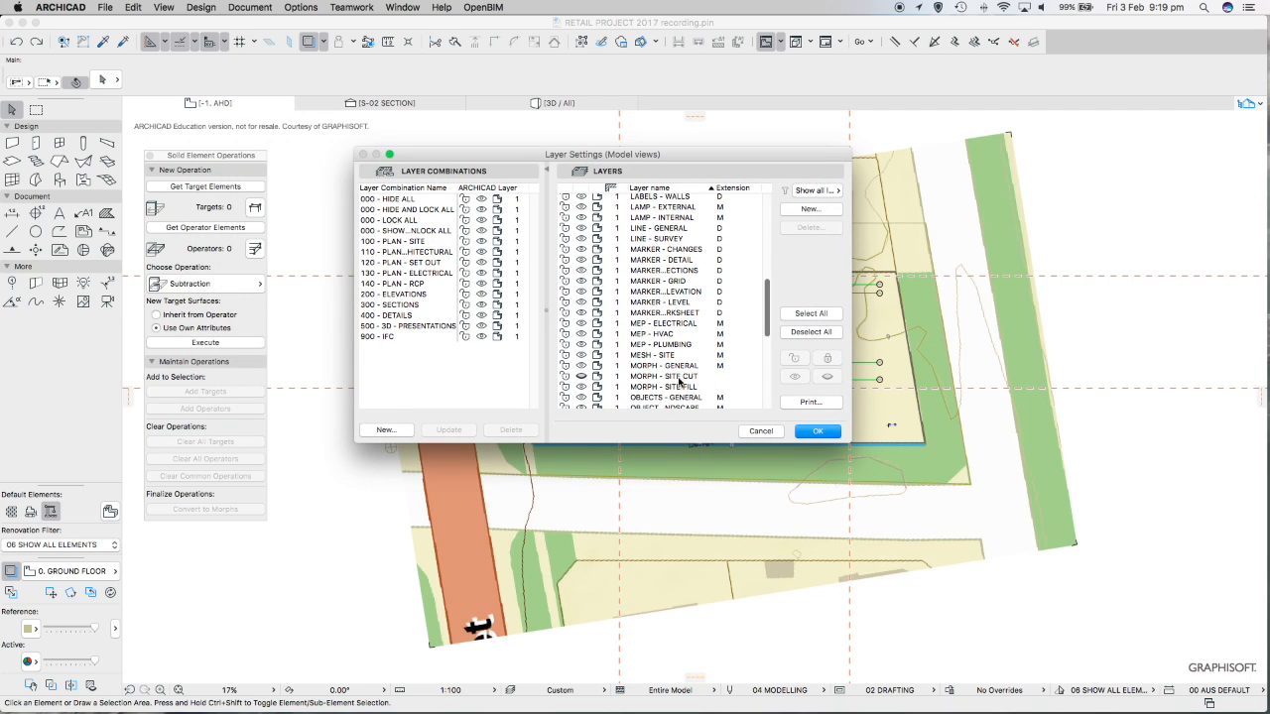
left_click(662, 377)
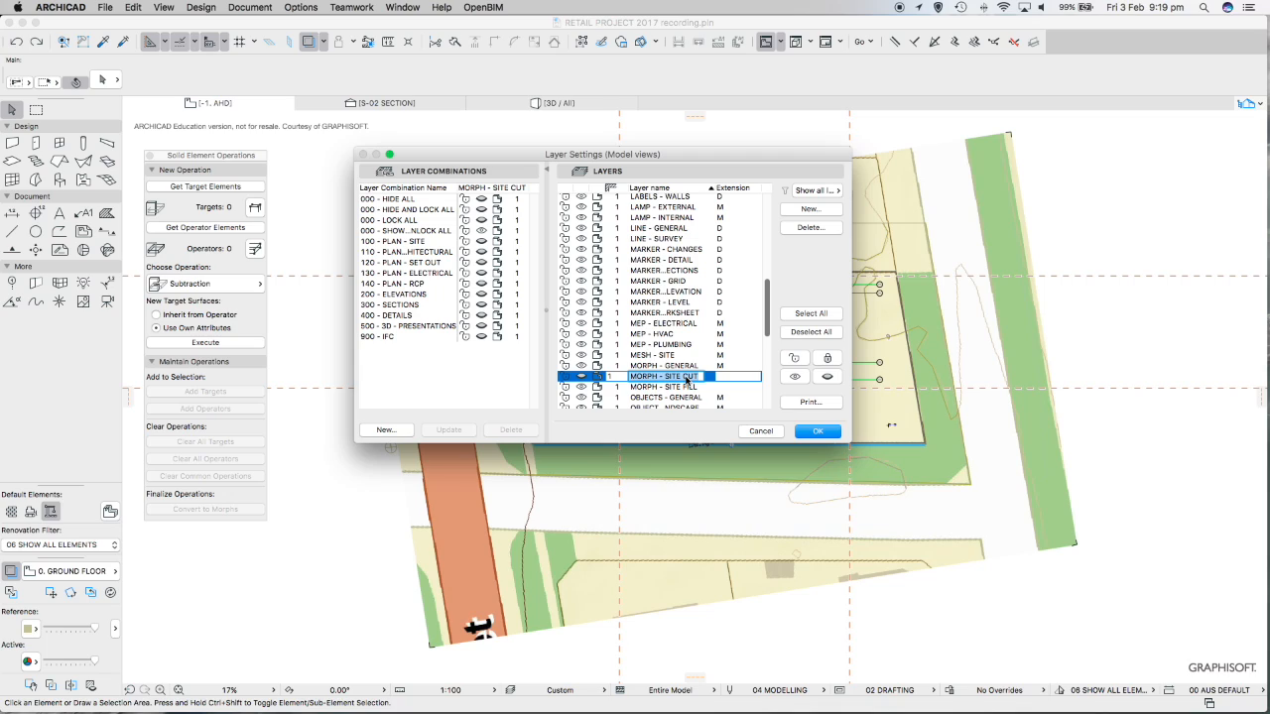
mouse_move(685, 387)
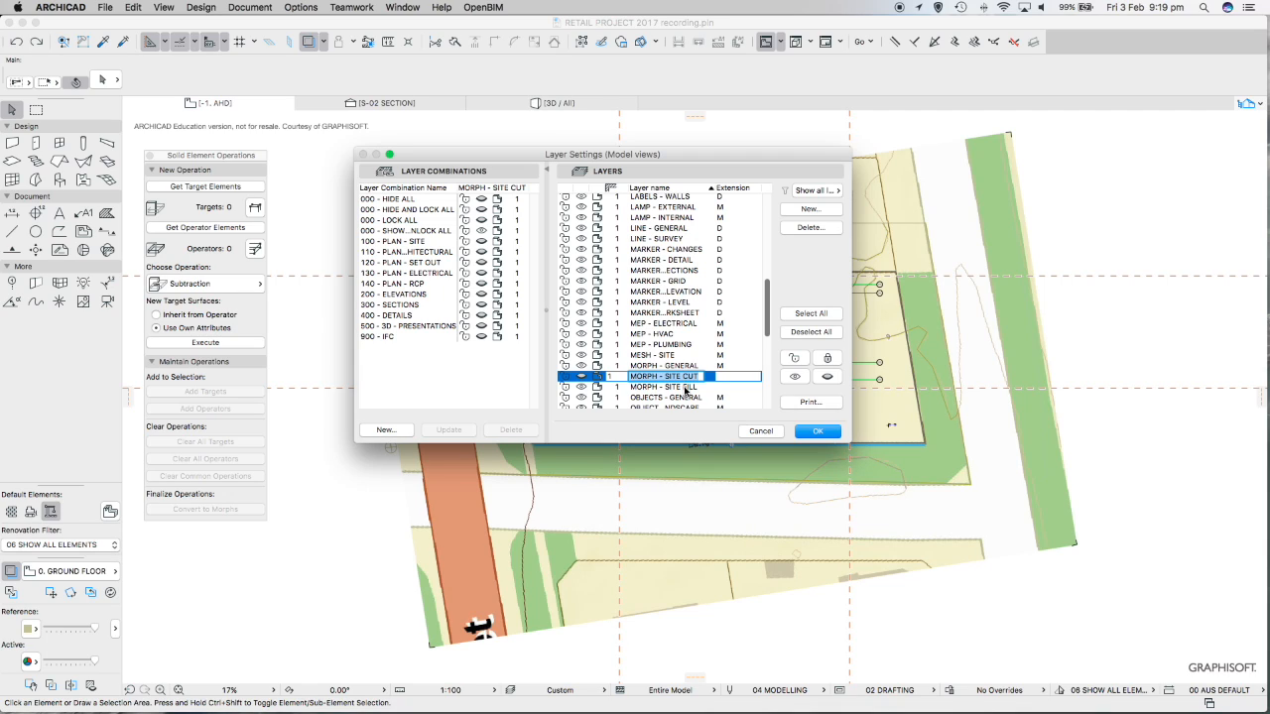
left_click(662, 377)
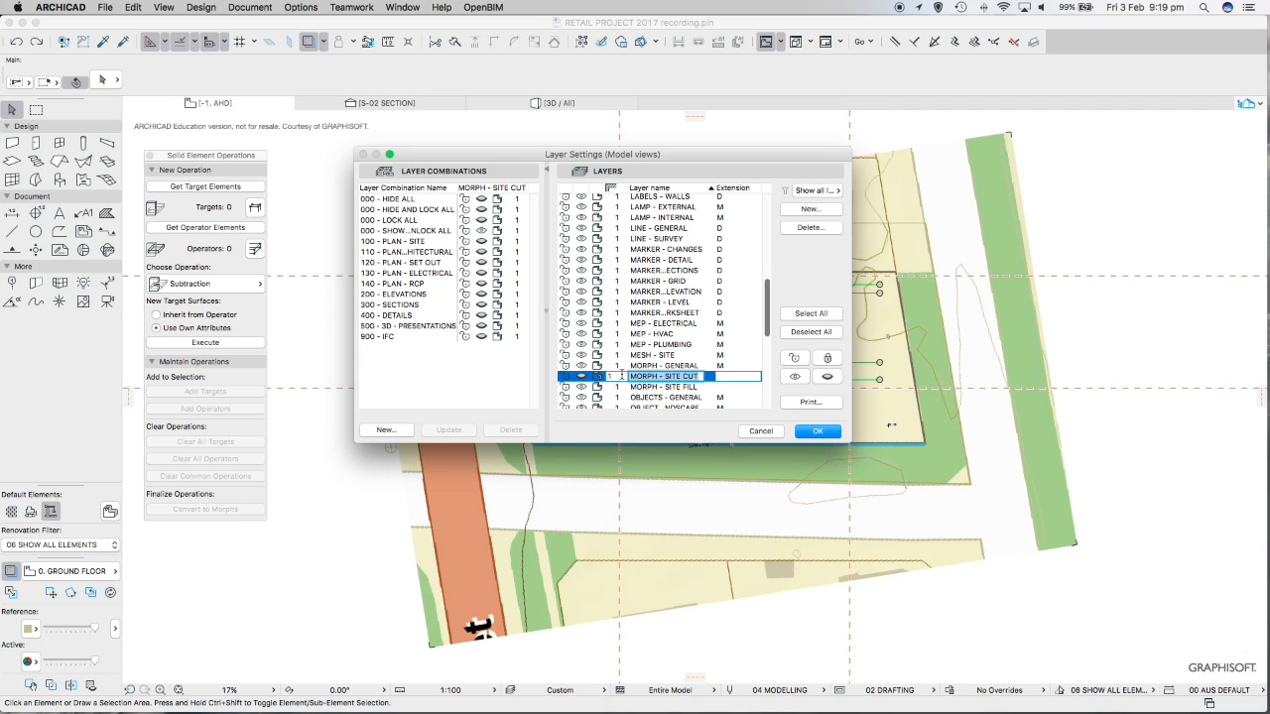
Create the new MORPH - SITE FILL layer, select it and accept the layer changes
left_click(810, 208)
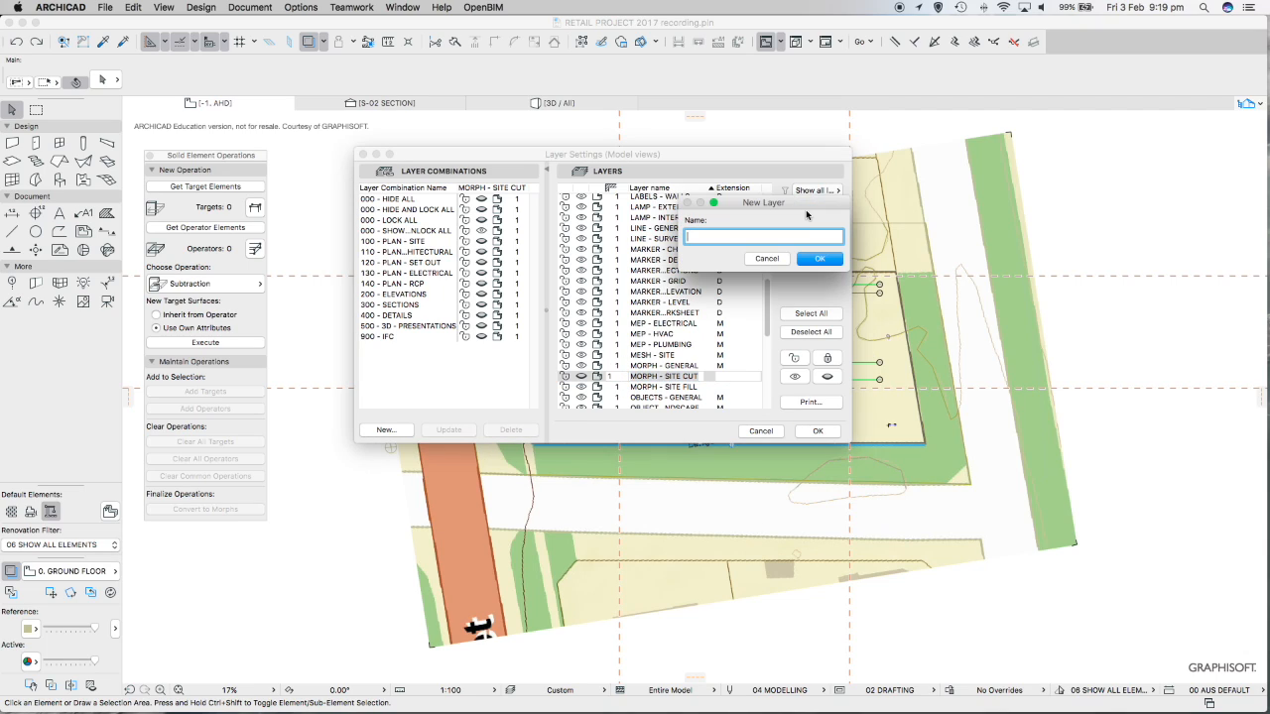
type("MORPH - SITE CUT")
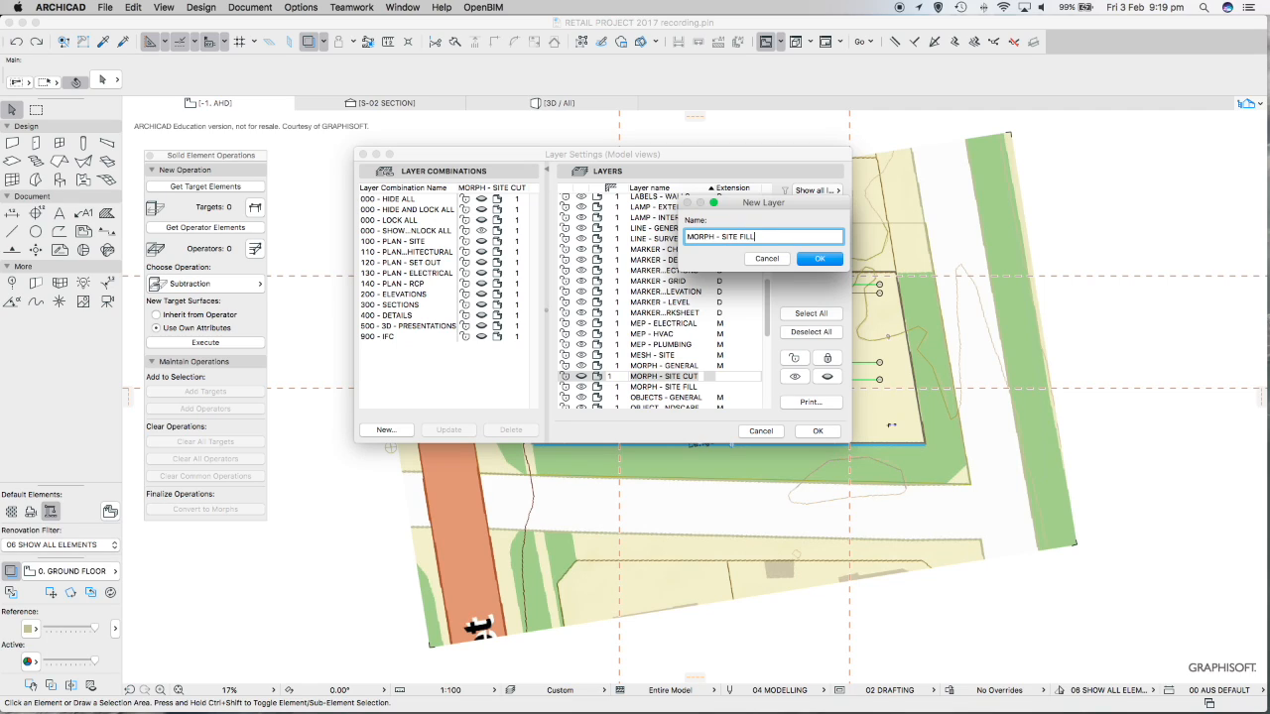
left_click(817, 258)
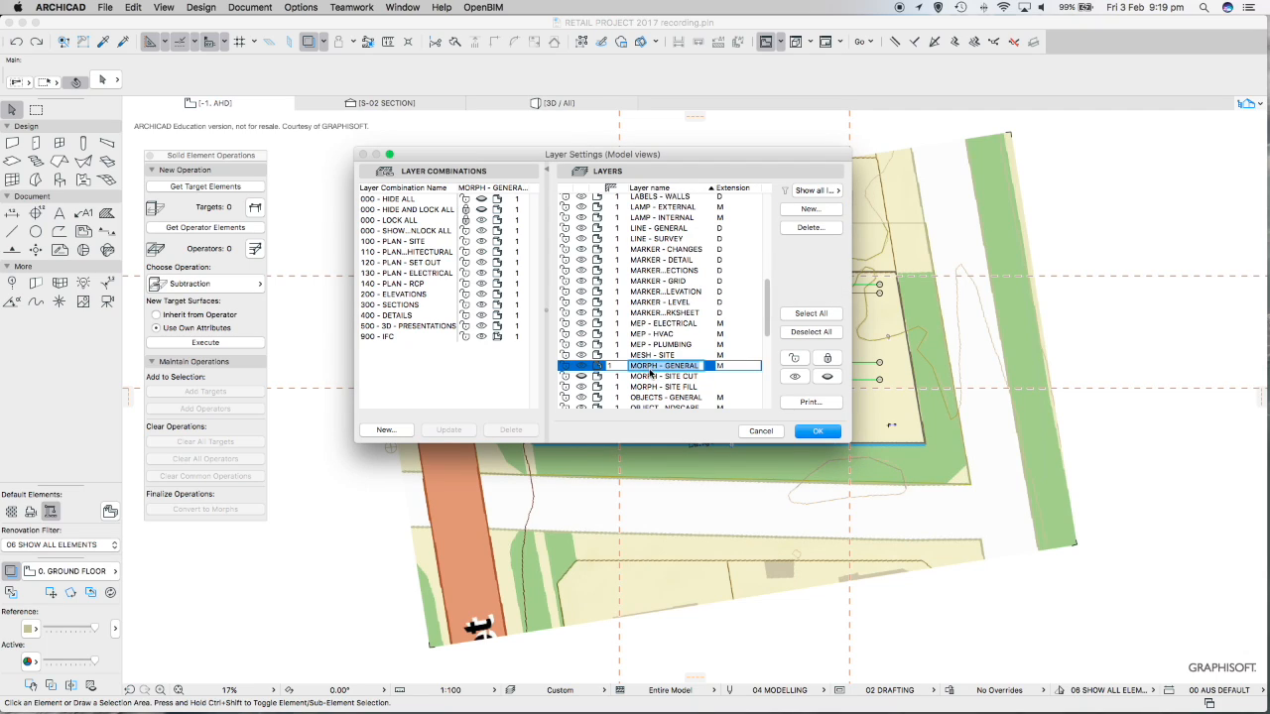
left_click(663, 377)
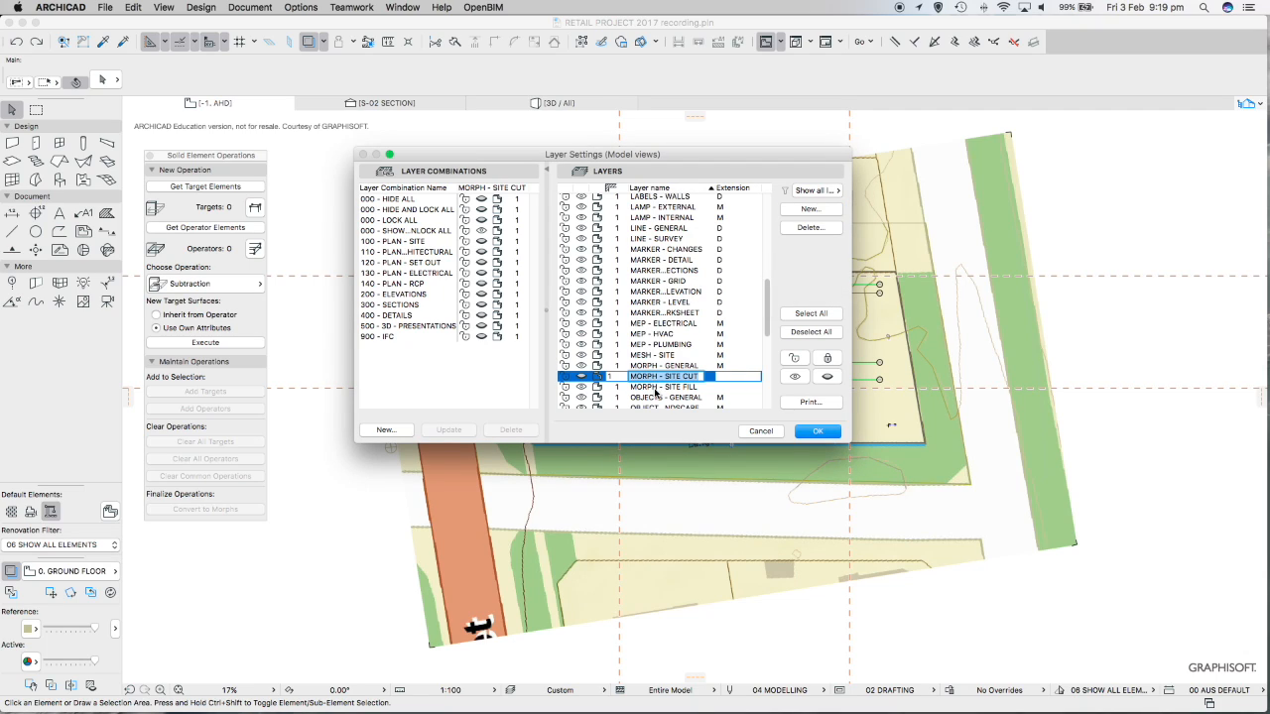
left_click(665, 385)
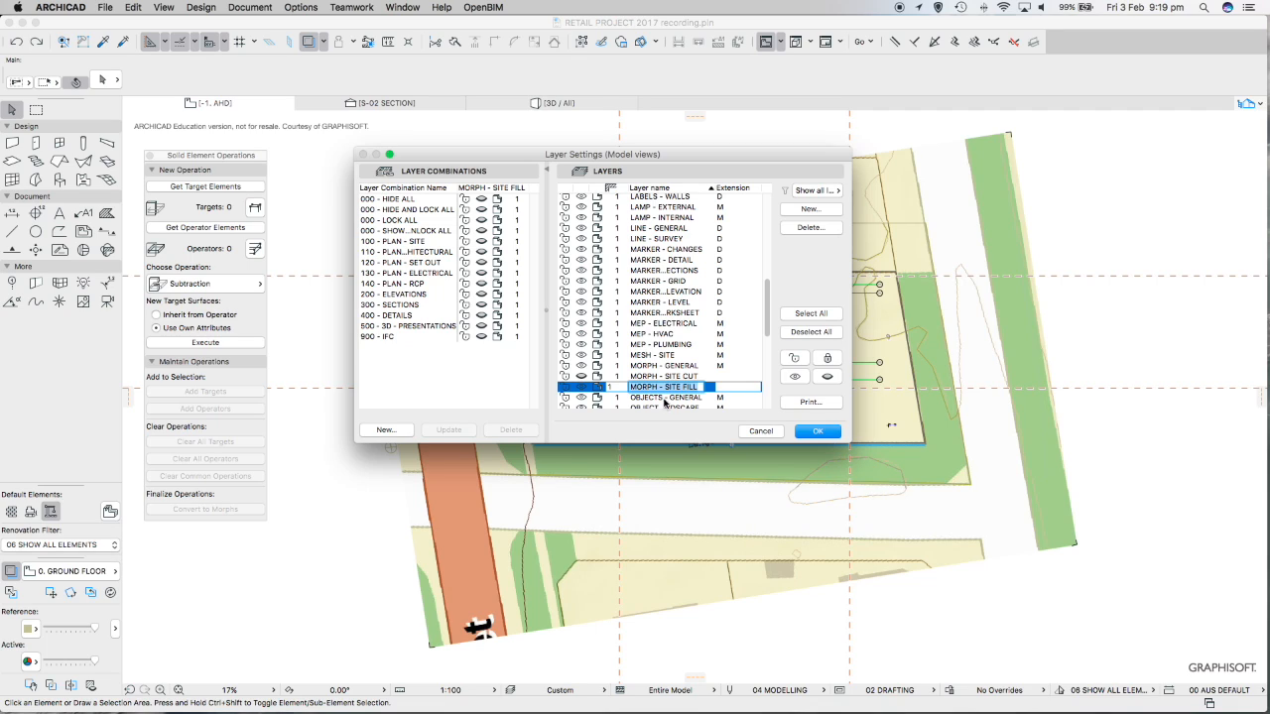
left_click(818, 430)
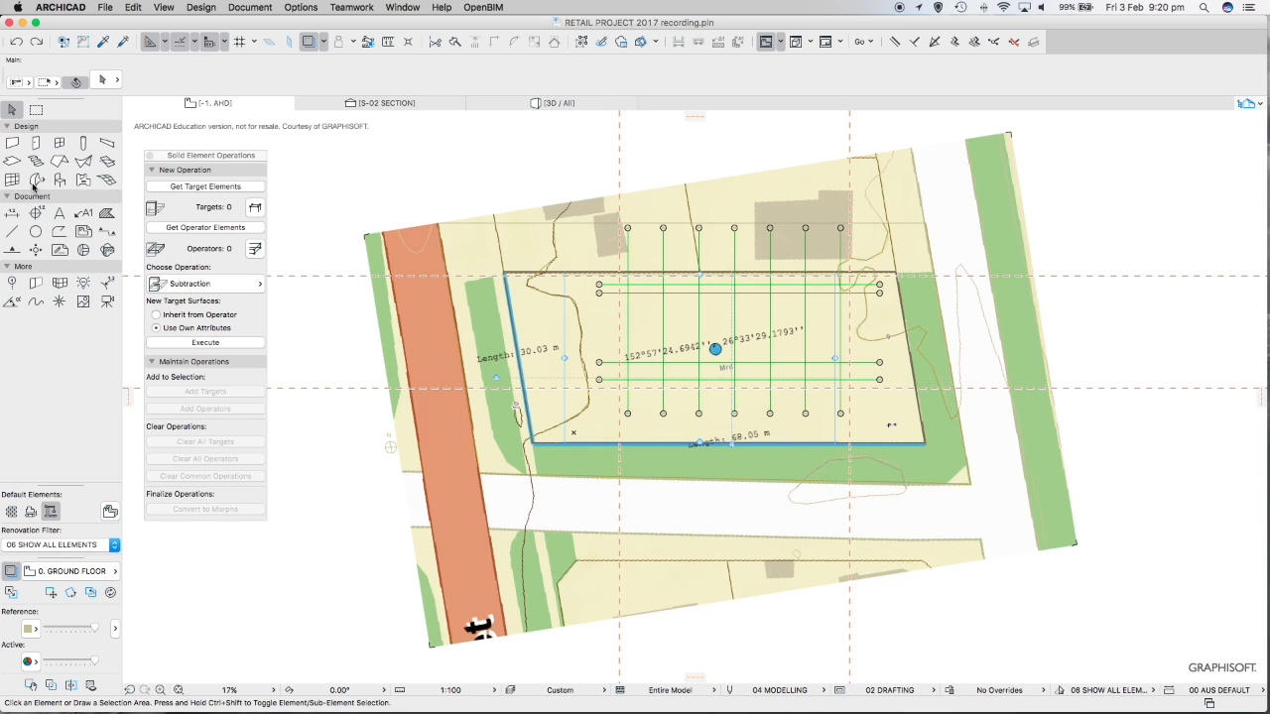
Draw a rectangular fill morph over the building footprint at elevation 4500 and view it in 3D
left_click(35, 179)
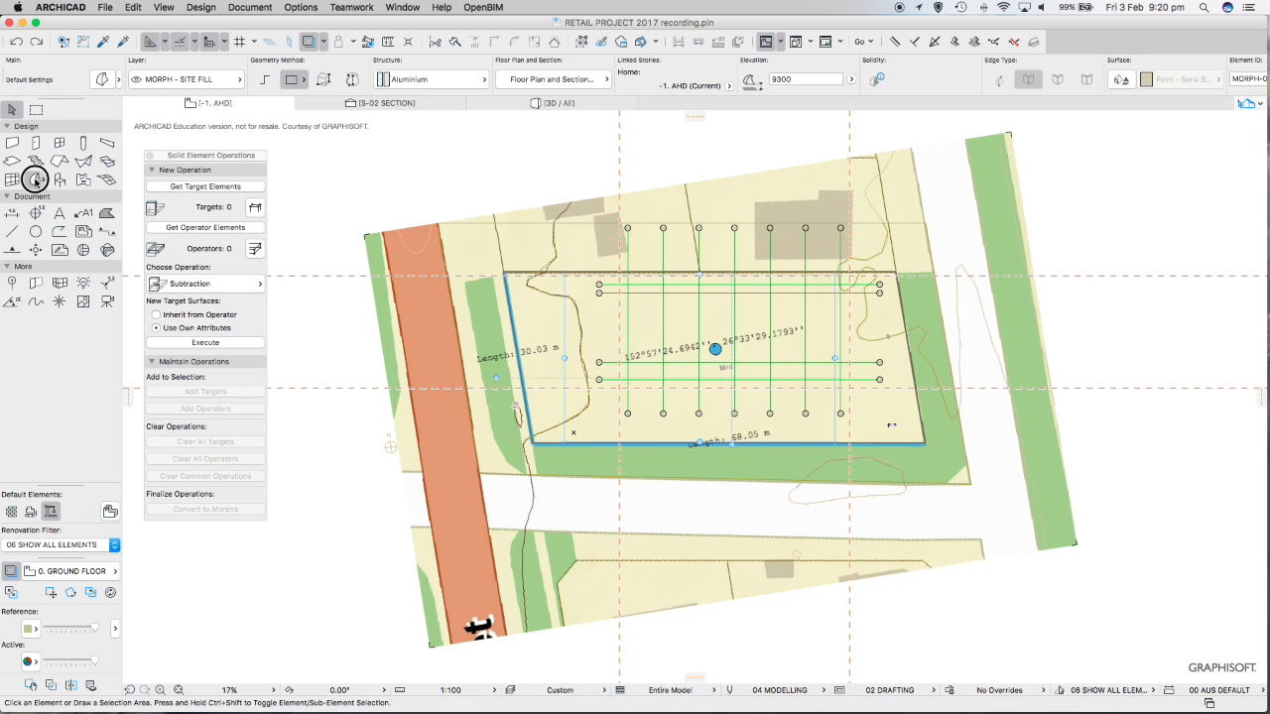
left_click(187, 79)
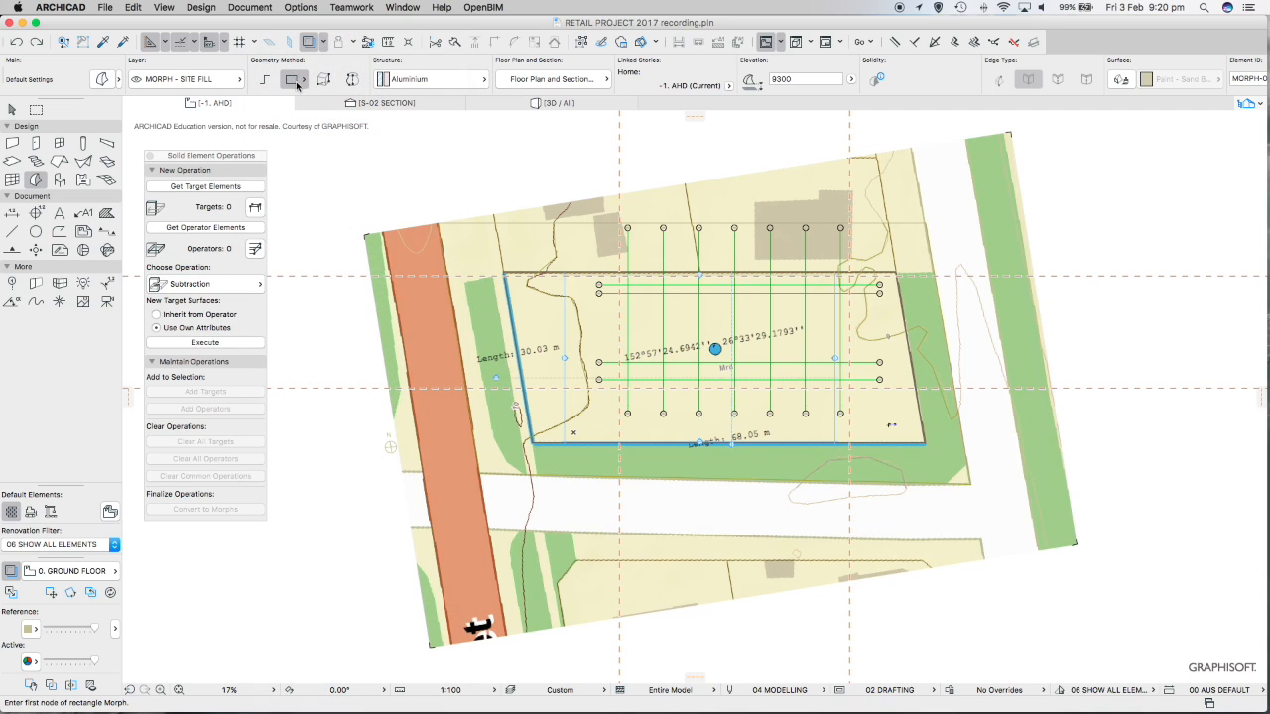
mouse_move(293, 79)
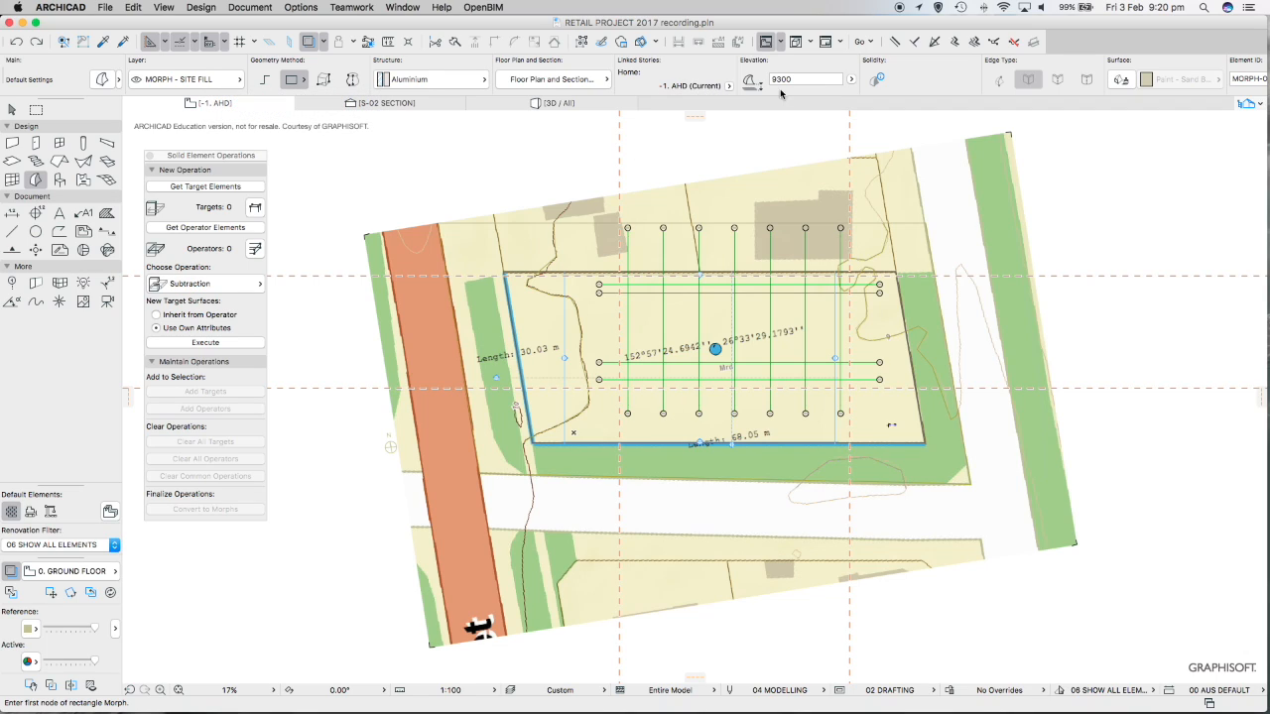
mouse_move(803, 79)
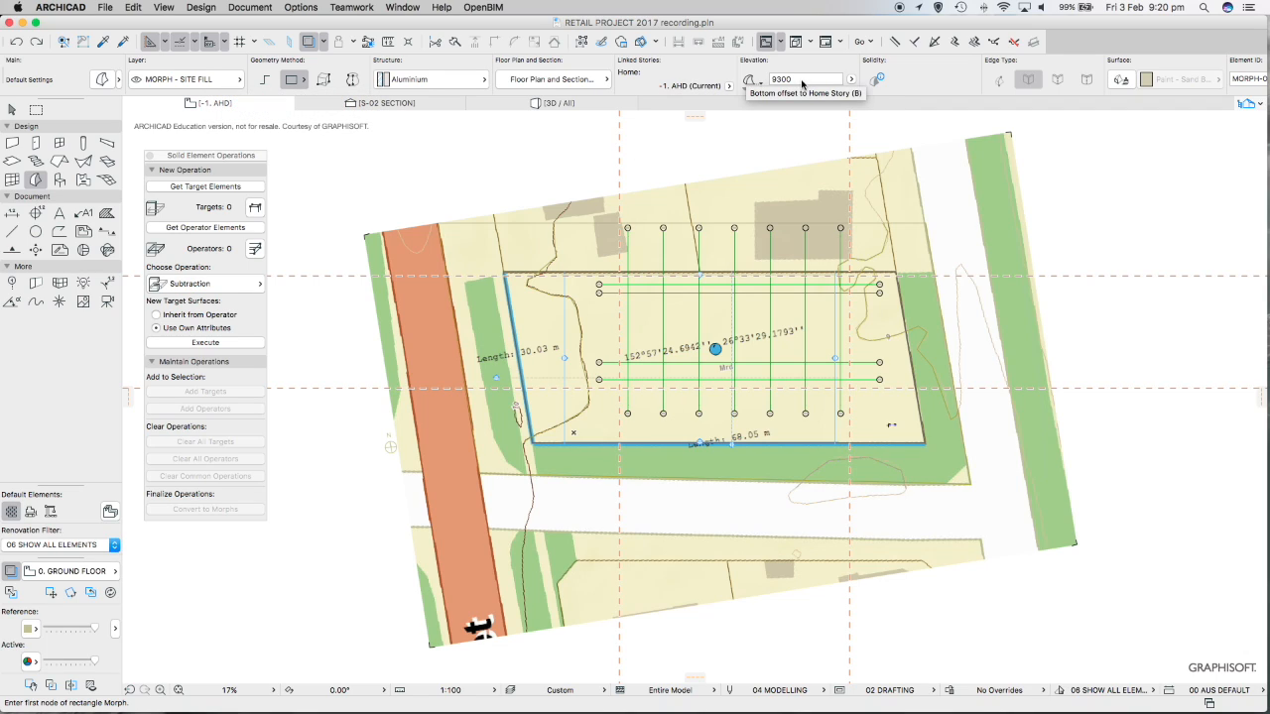
mouse_move(801, 83)
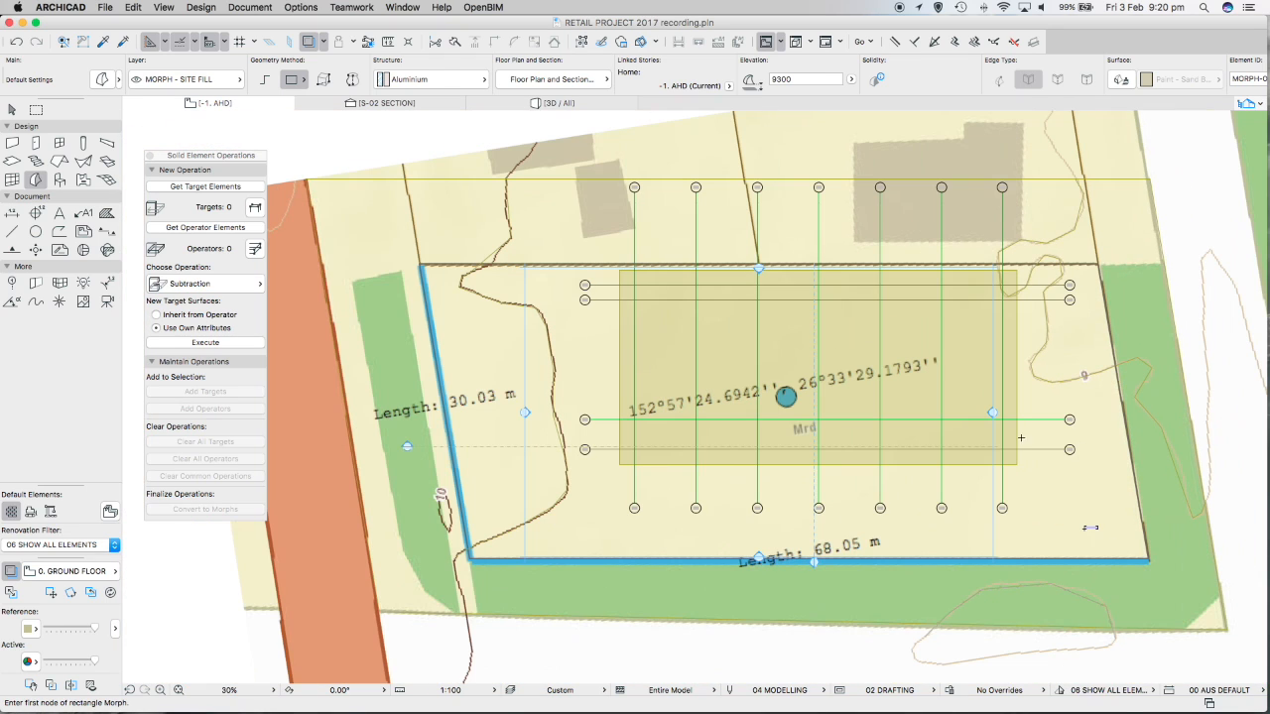
scroll("down", 3)
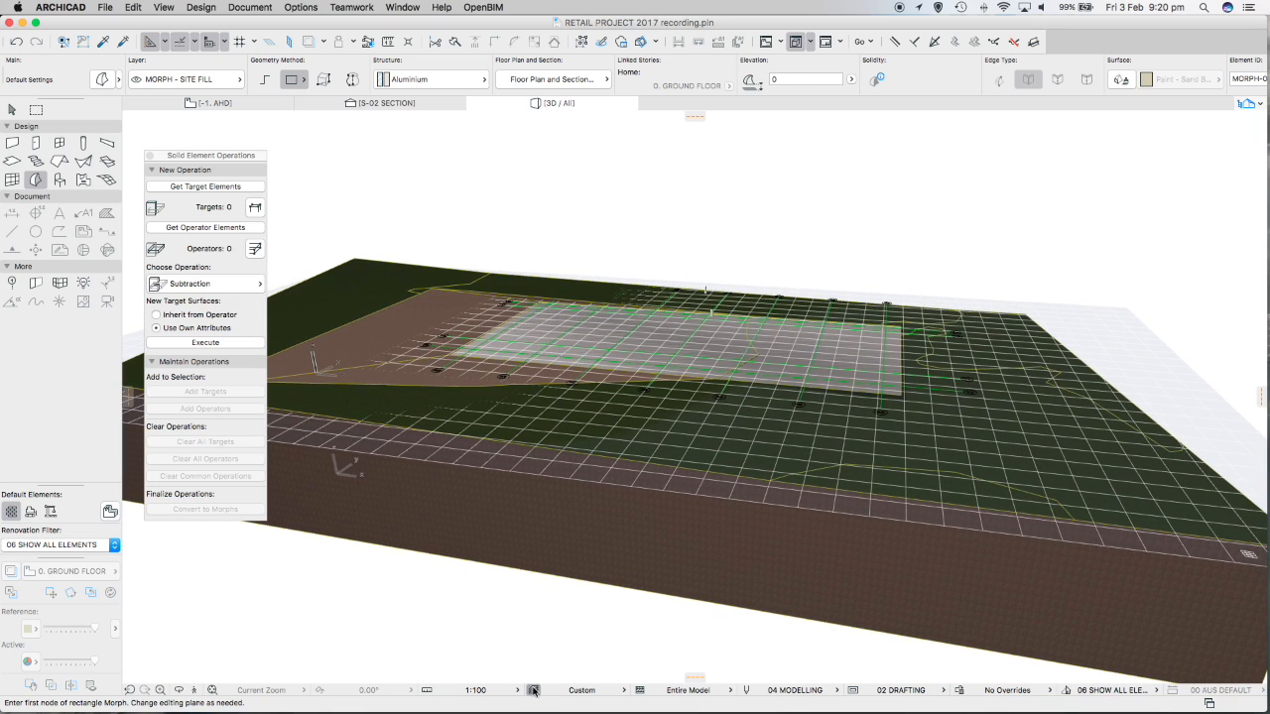
Check Layer Settings, then hide the site mesh's layer from its context menu in 3D
left_click(532, 691)
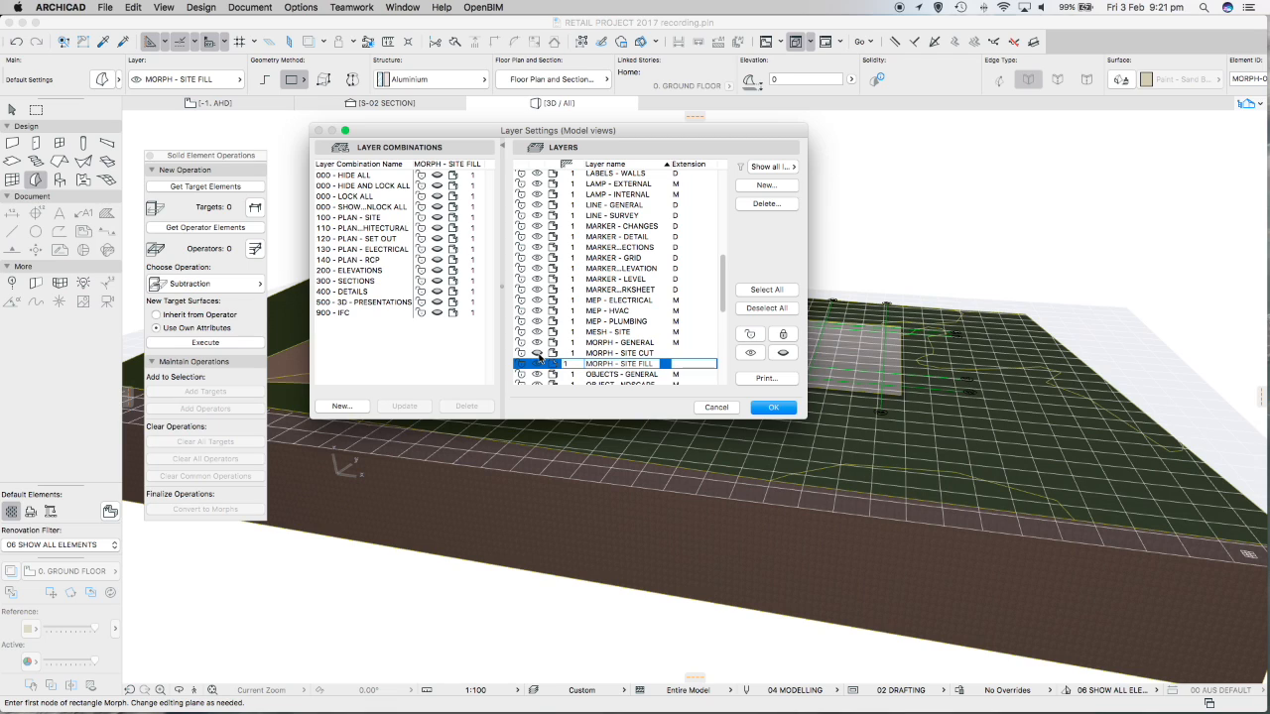
left_click(773, 407)
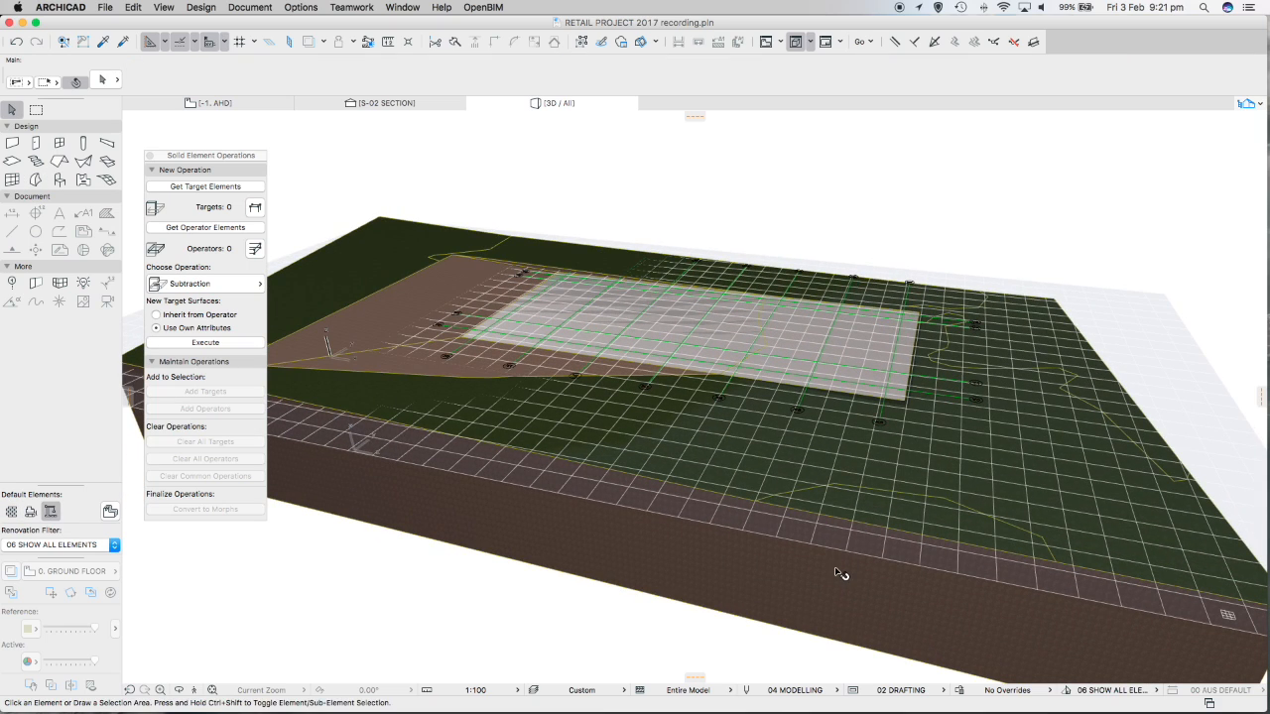
right_click(837, 575)
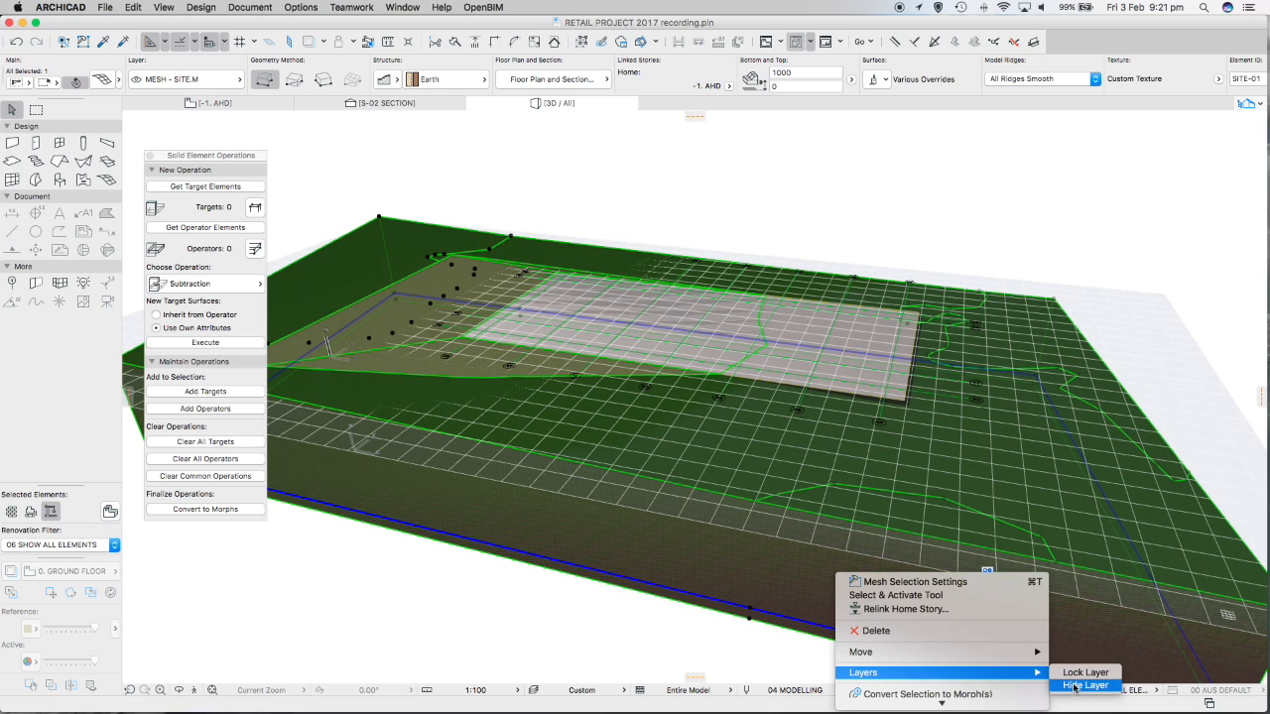
left_click(1083, 684)
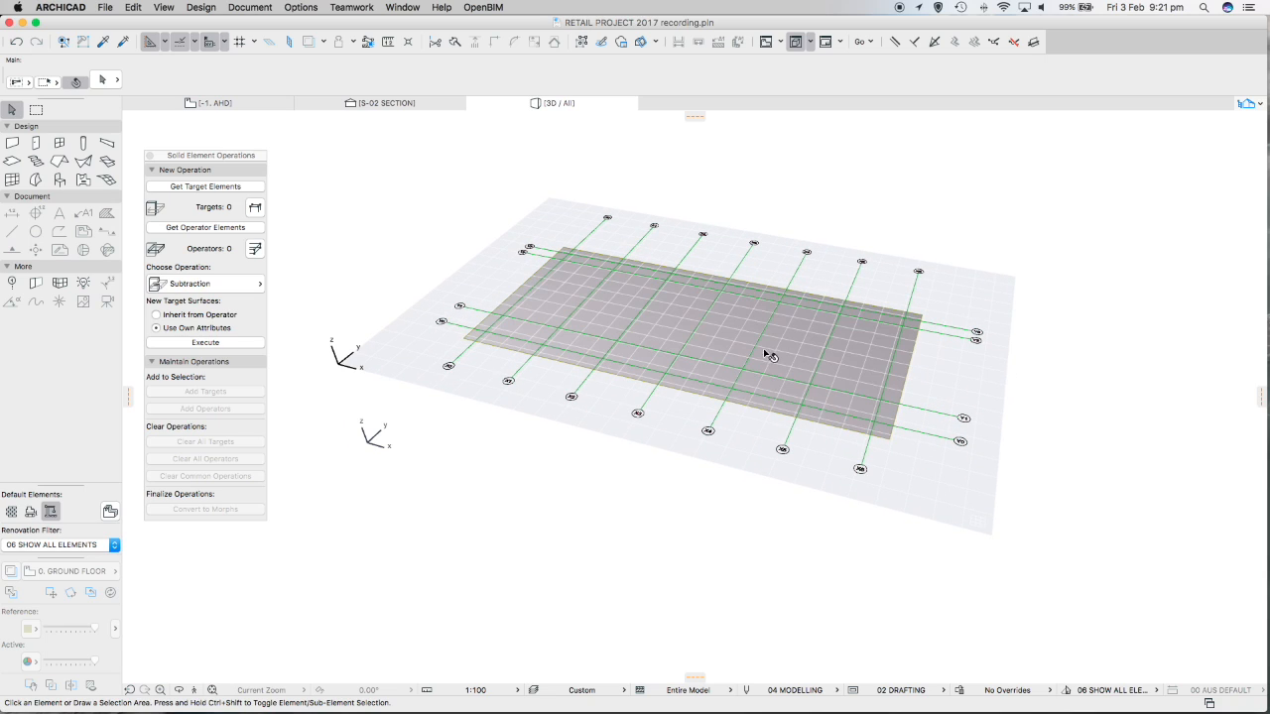
Push/Pull the selected fill morph into a 1000-thick solid slab
left_click(774, 354)
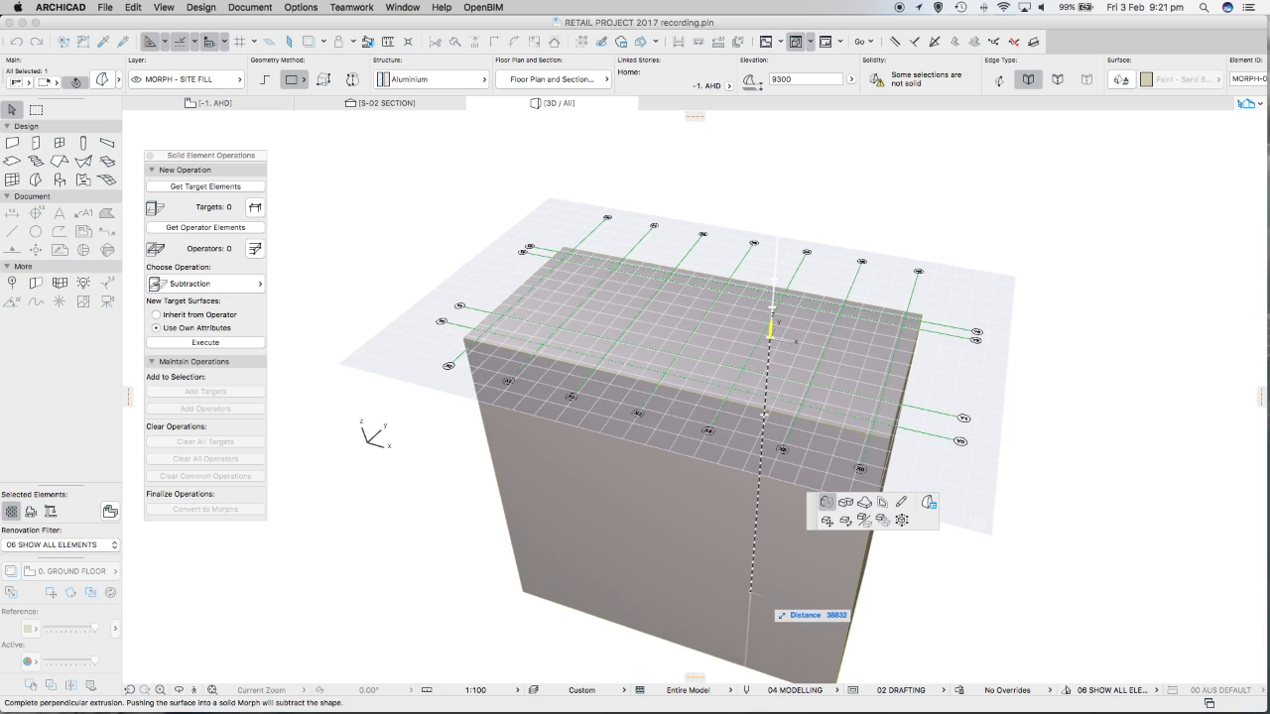
type("1000")
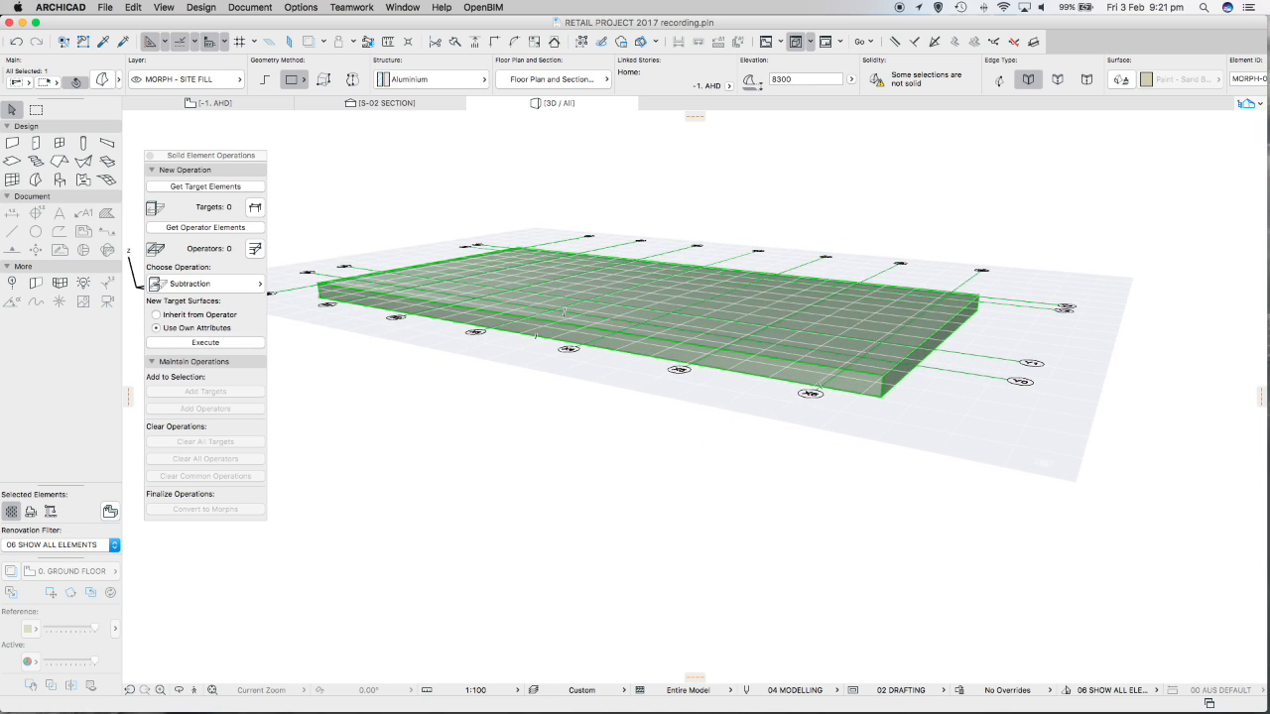
mouse_move(817, 387)
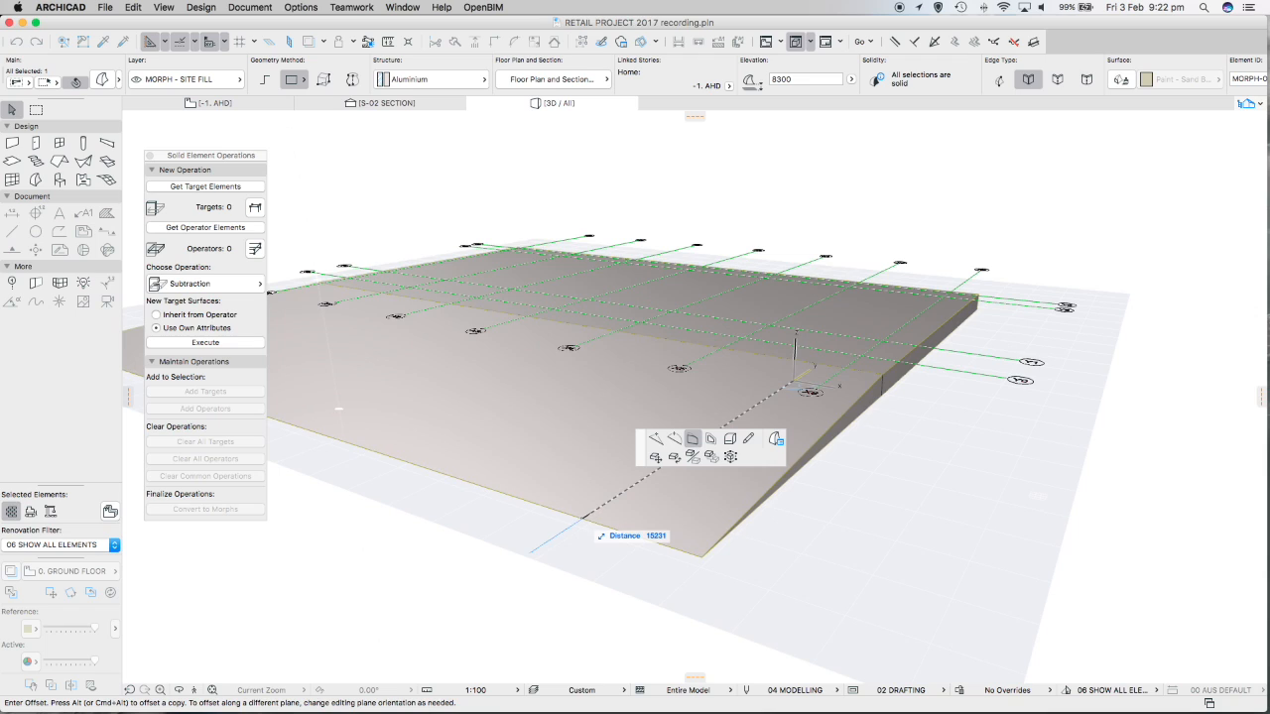
Offset a side face of the fill slab outward by 20000, changing the editing plane for the offset
type("2000")
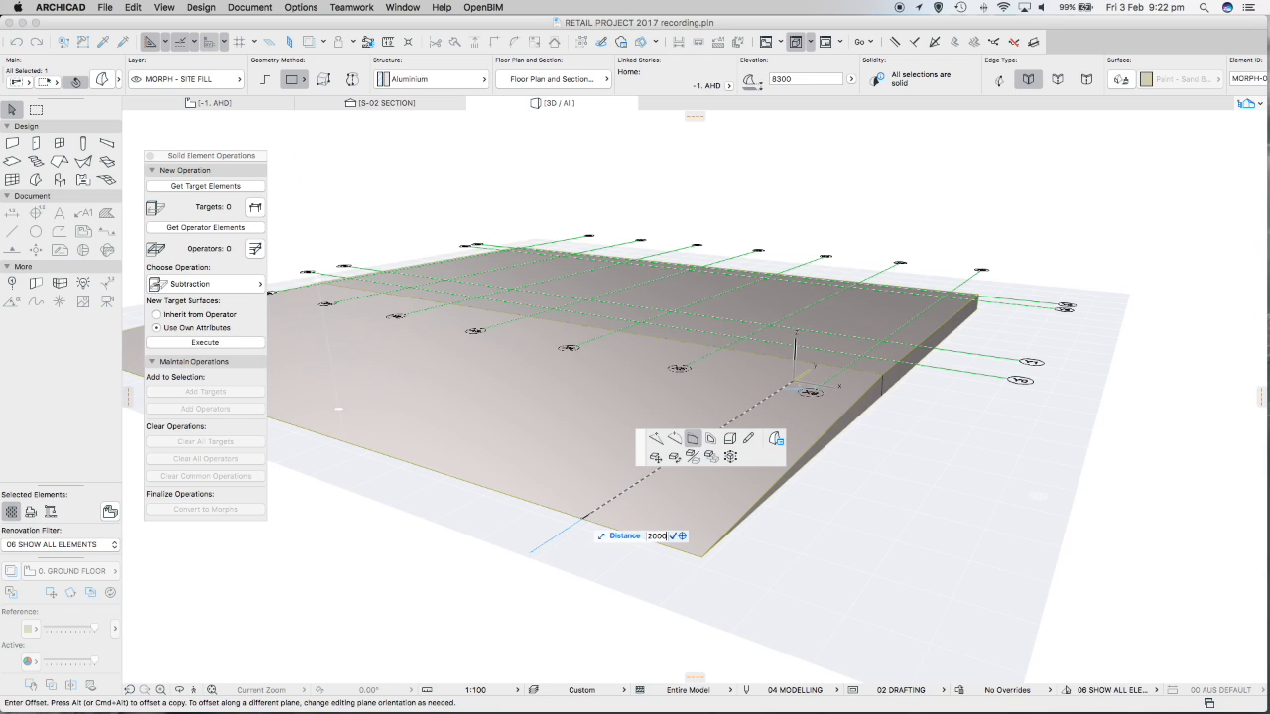
type("20000")
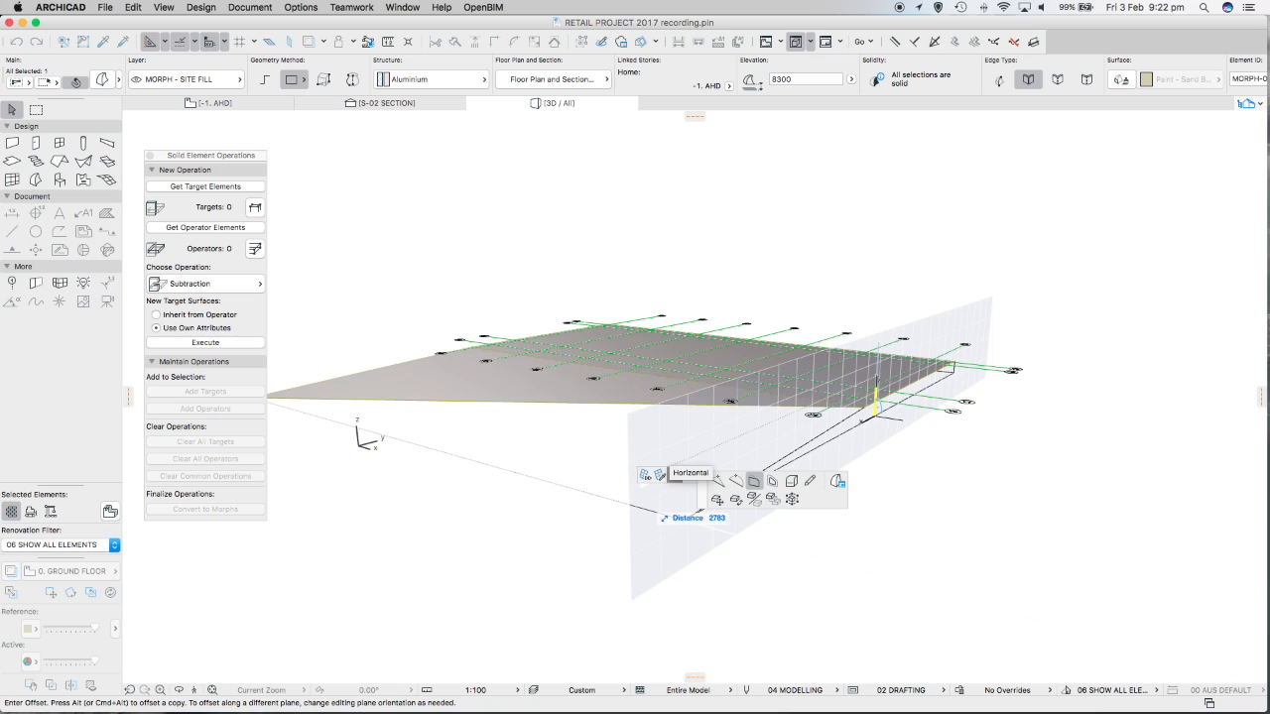
left_click(691, 474)
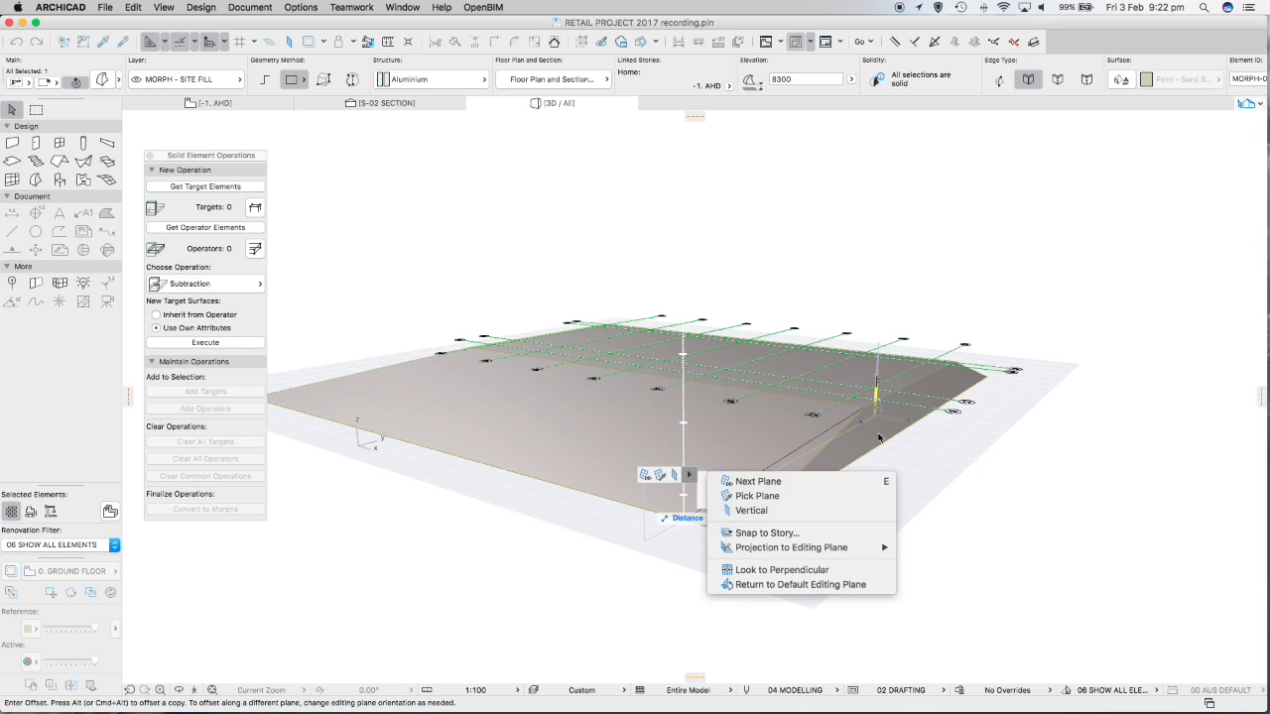
mouse_move(941, 453)
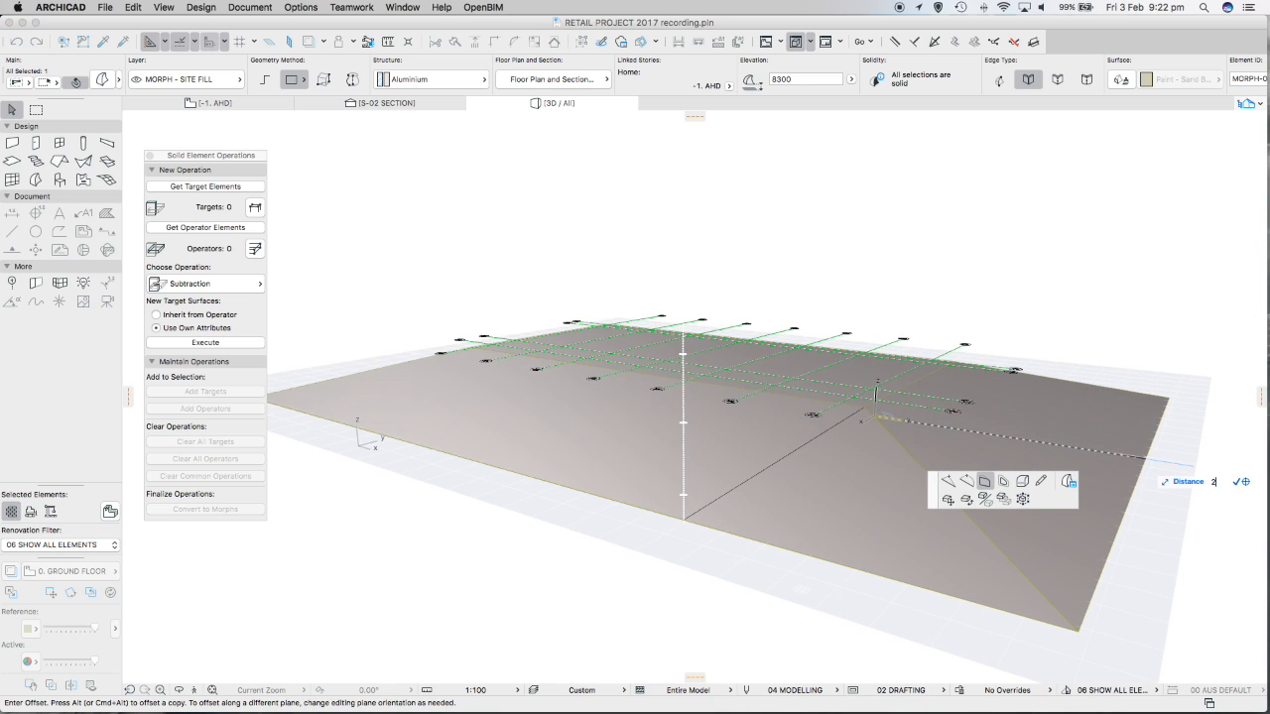
type("20000")
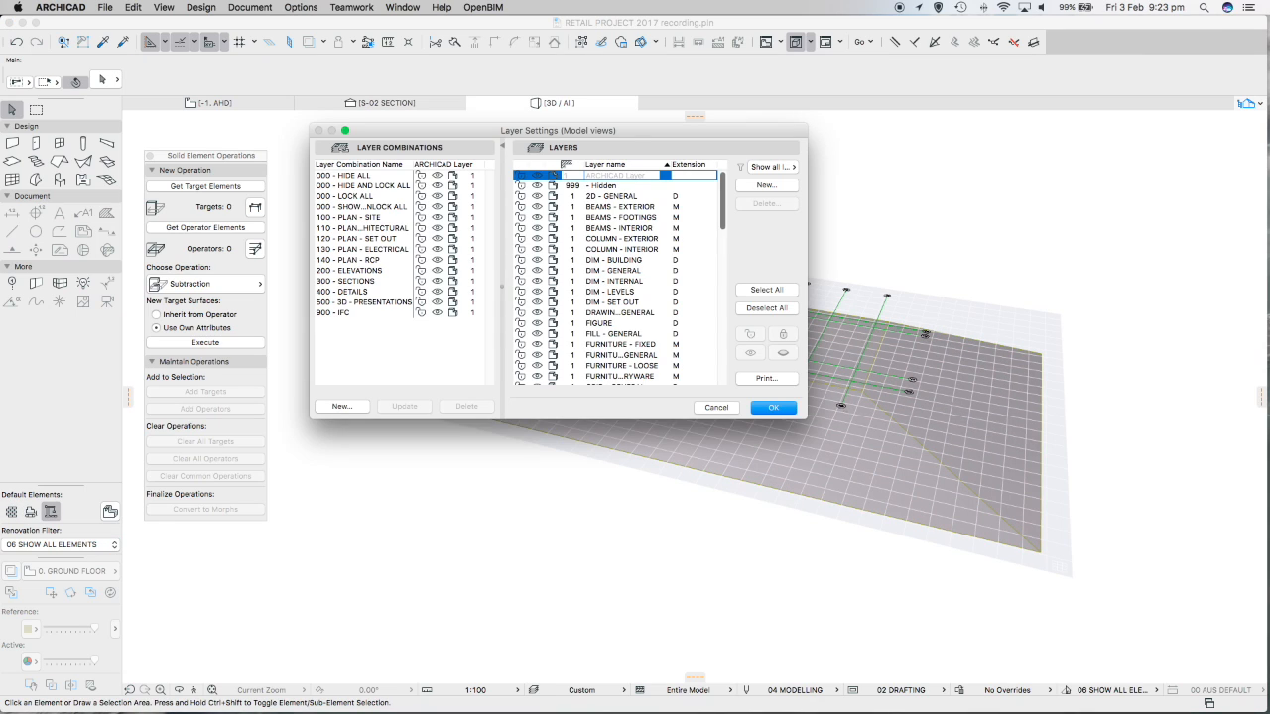
Turn the MESH - SITE layer visible so the site mesh shows with the morphs
scroll("down", 3)
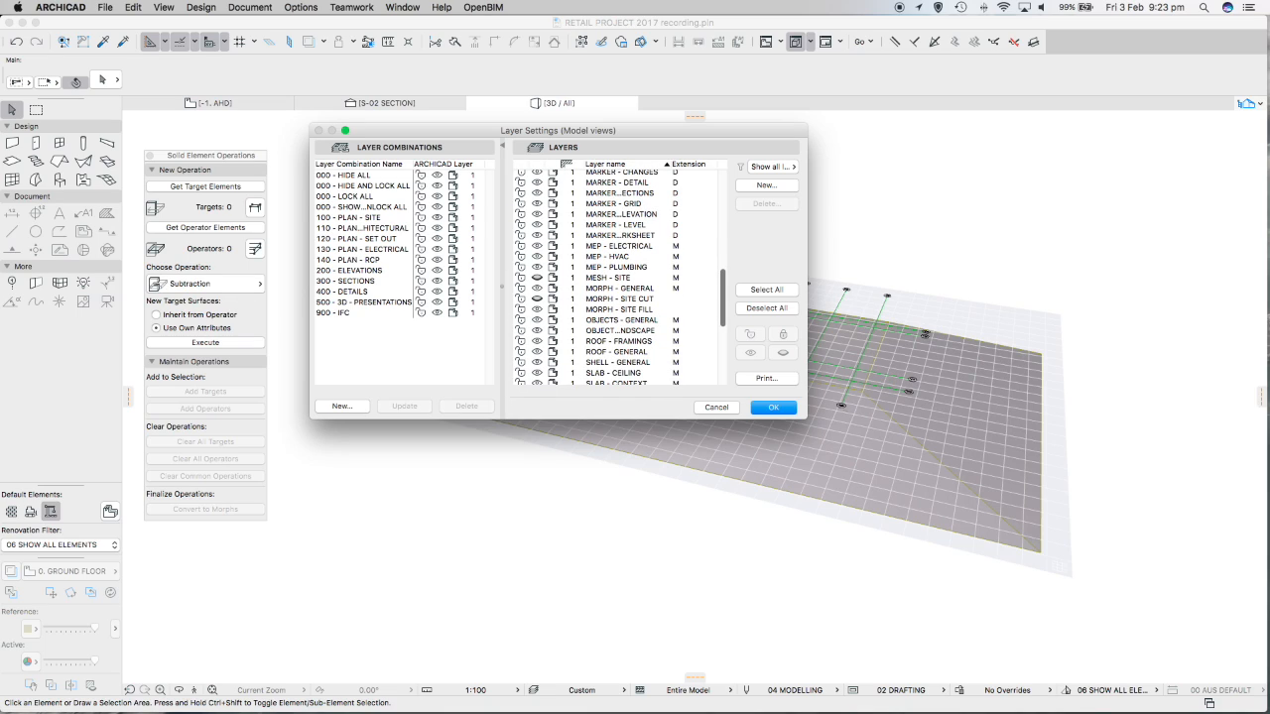
left_click(607, 278)
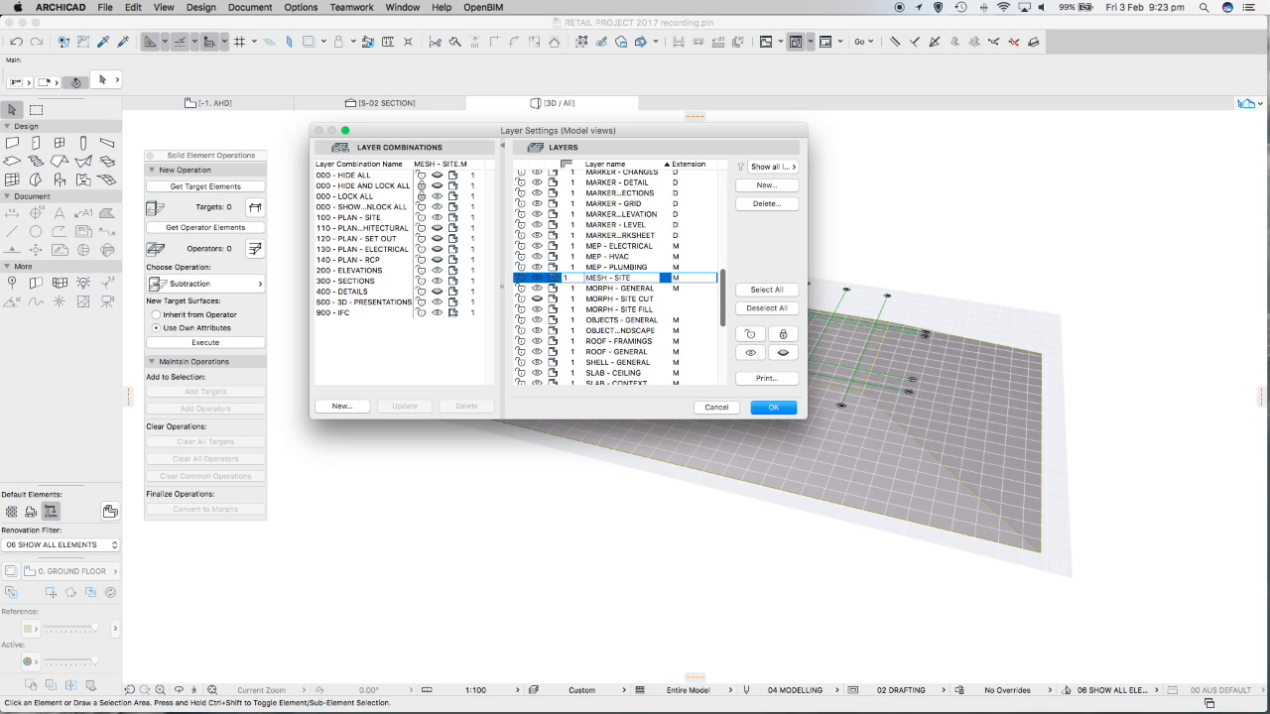
left_click(773, 406)
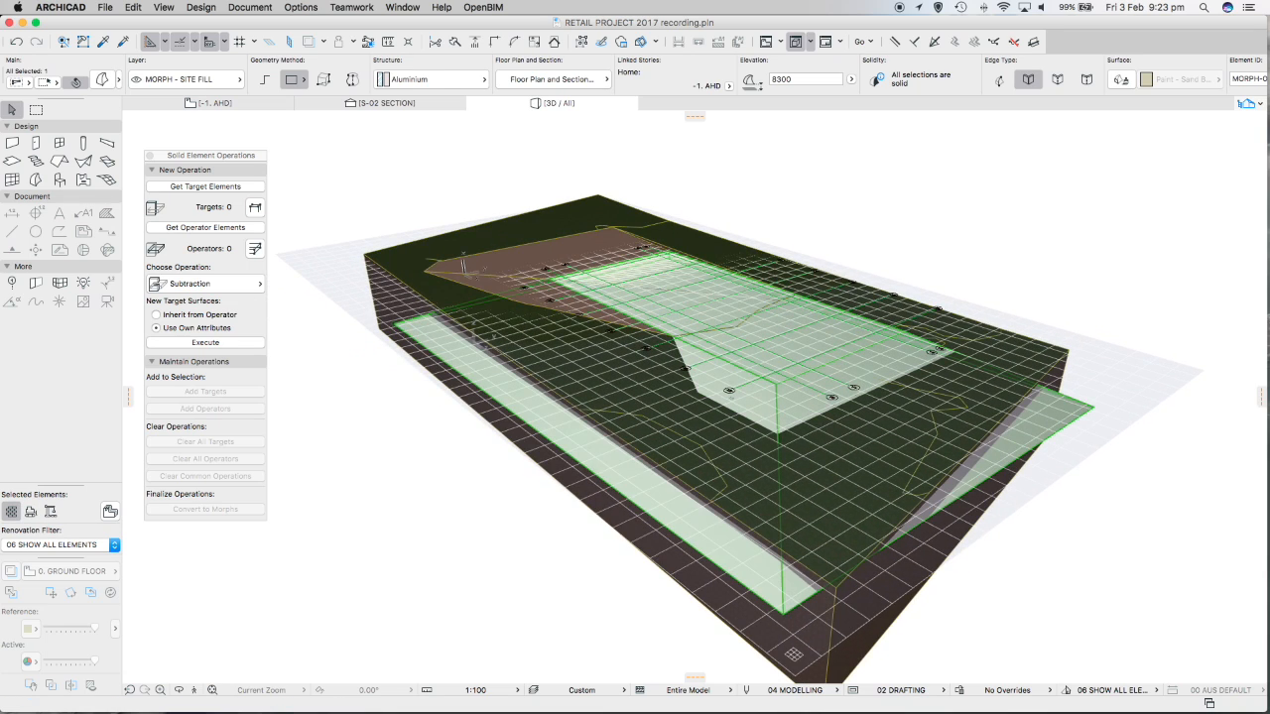
mouse_move(524, 421)
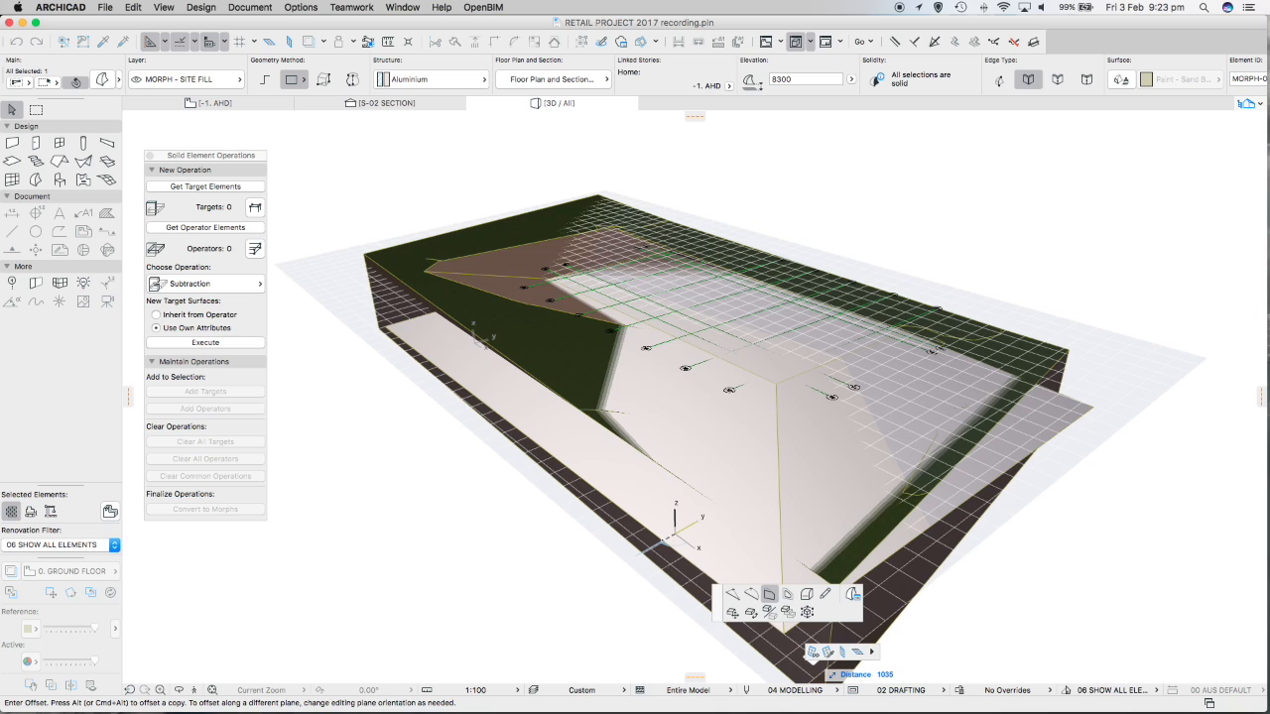
mouse_move(825, 651)
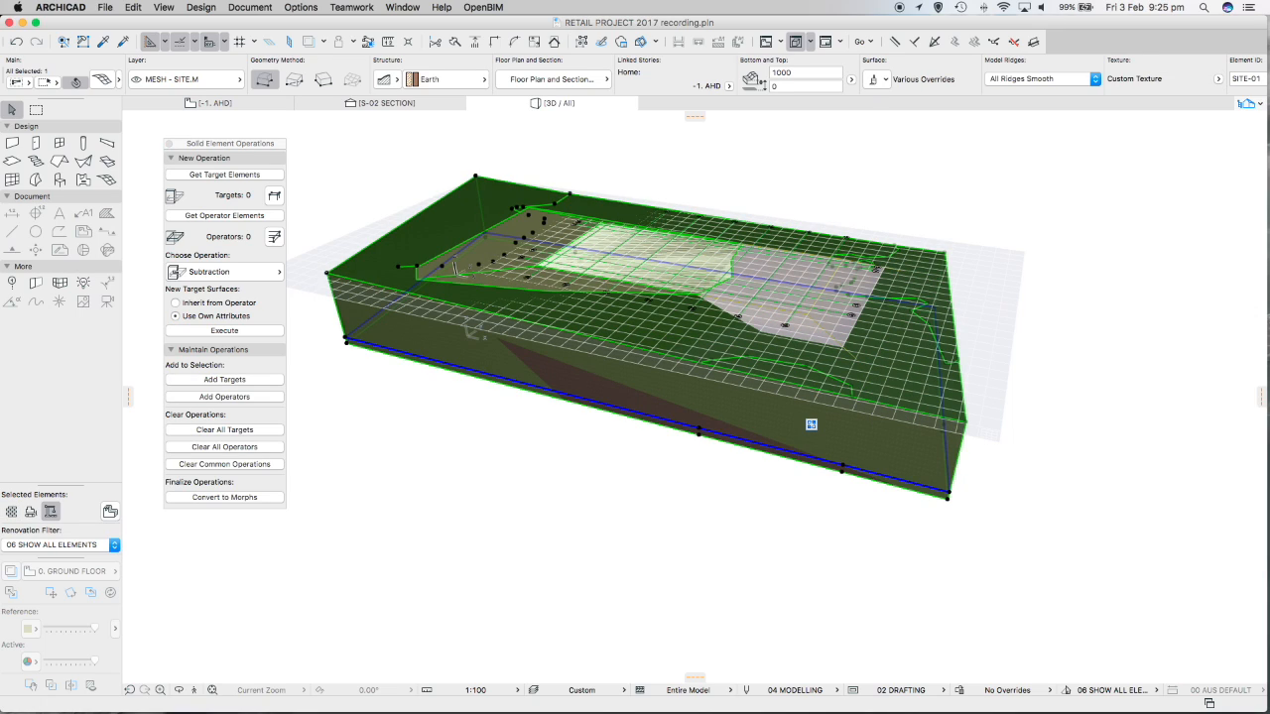
Set the site mesh as target, the fill morph as operator, and choose the Addition operation
left_click(224, 174)
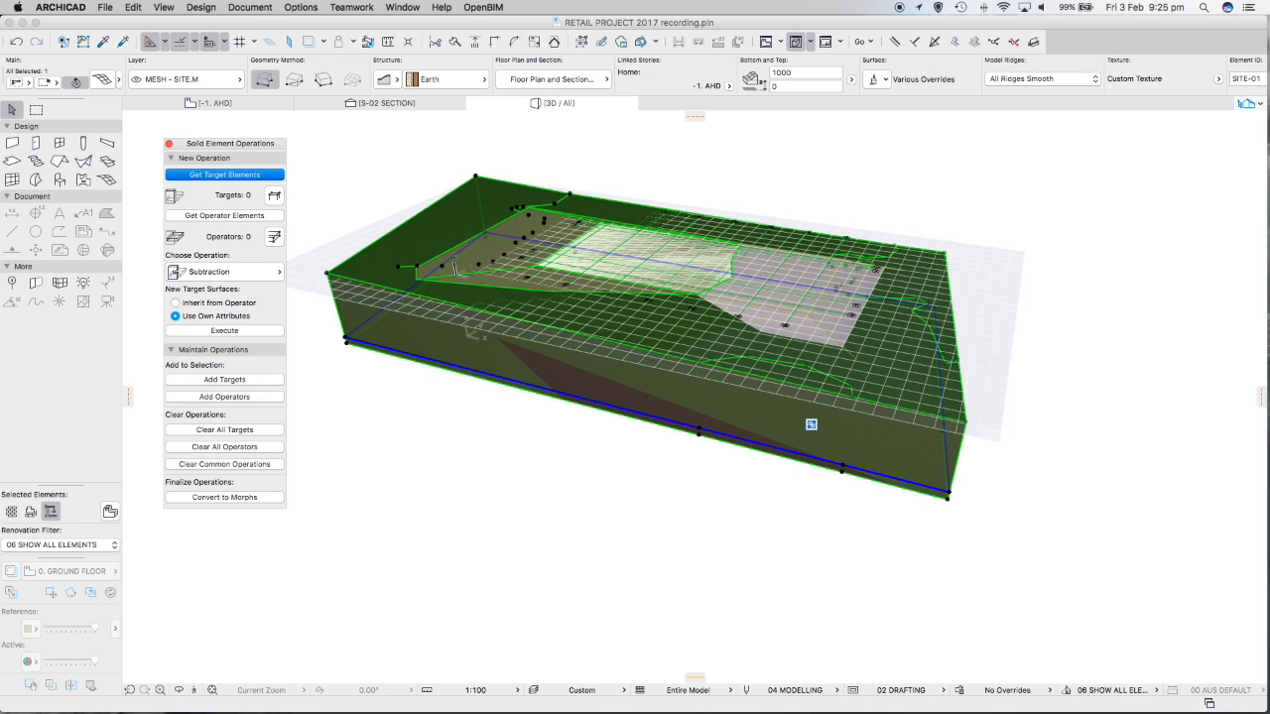
left_click(224, 175)
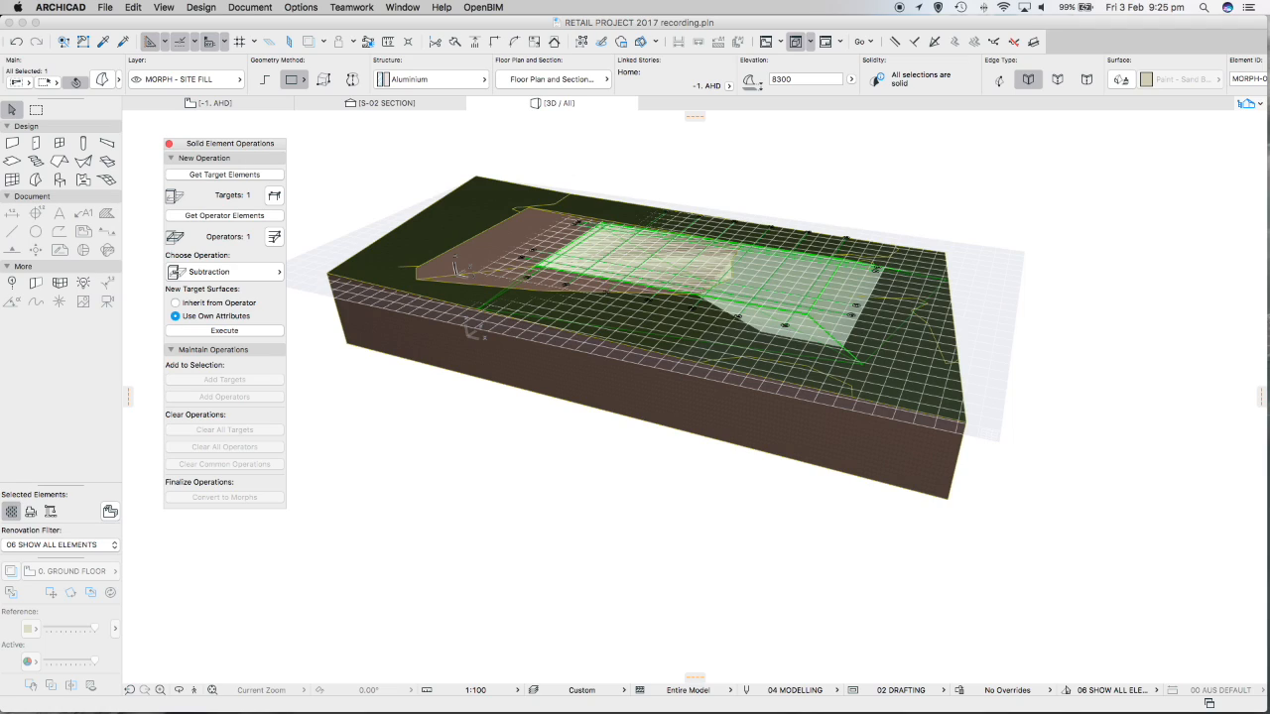
left_click(222, 272)
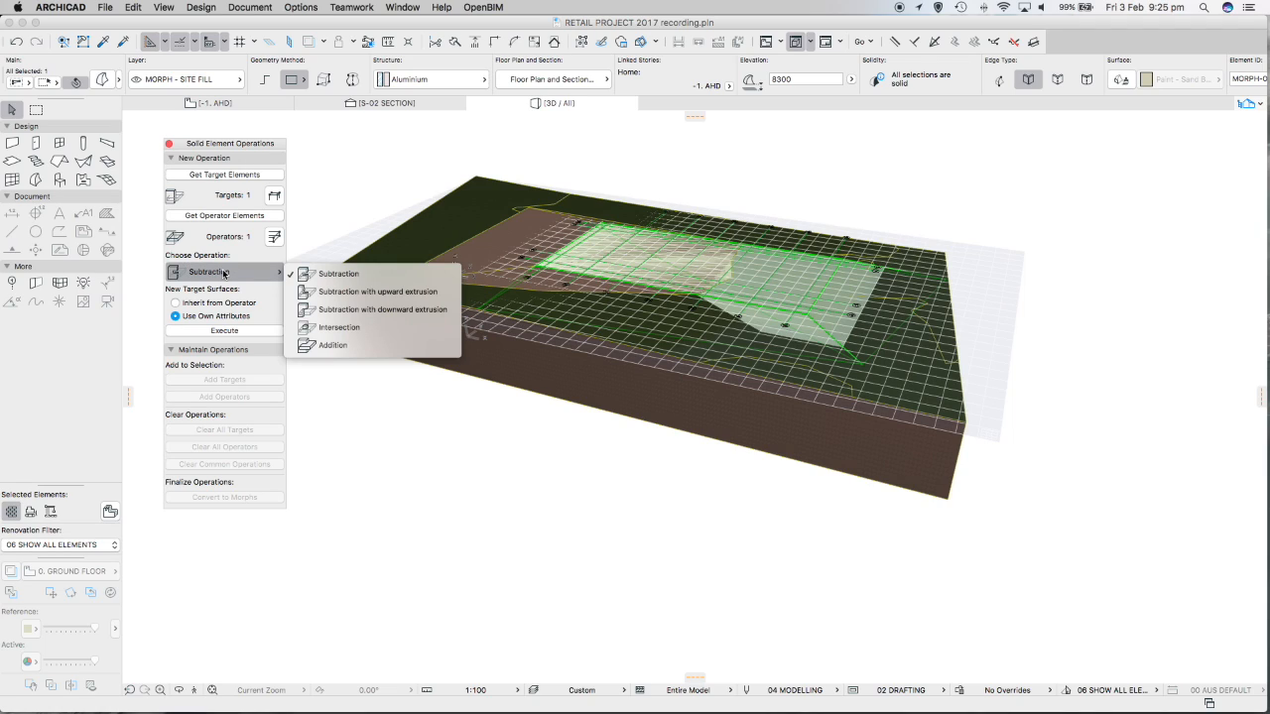
mouse_move(333, 345)
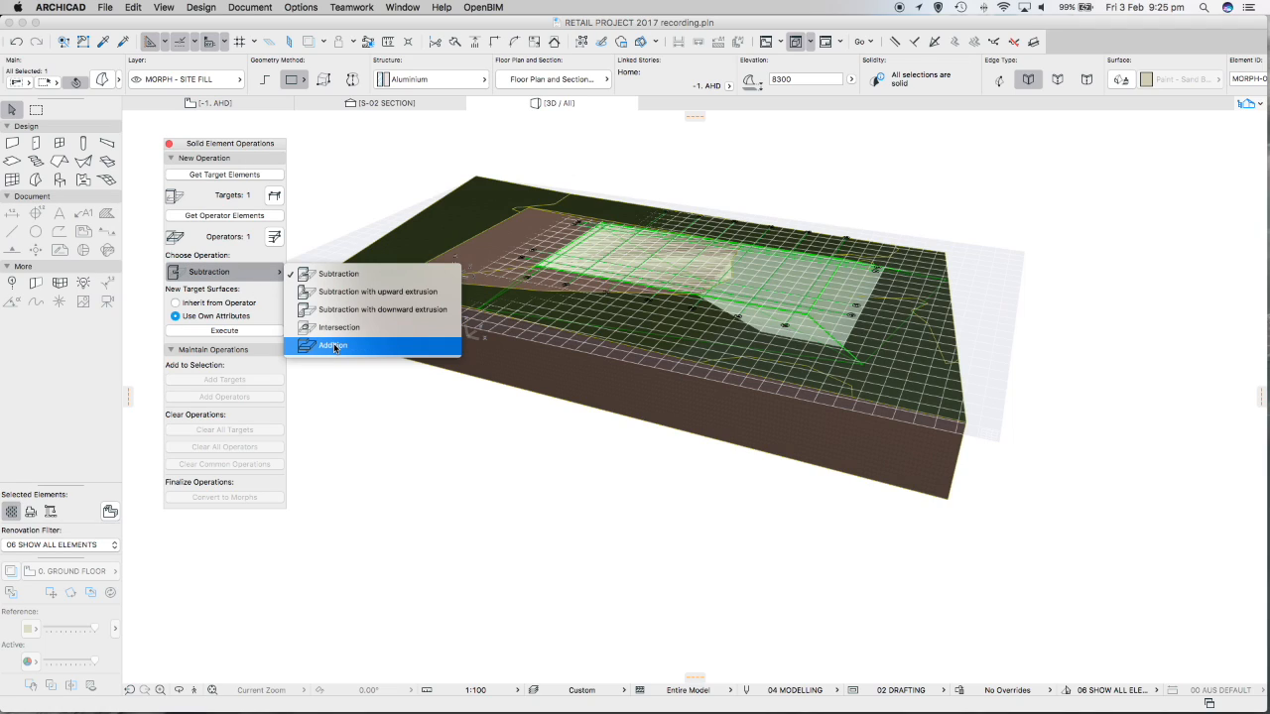
left_click(333, 346)
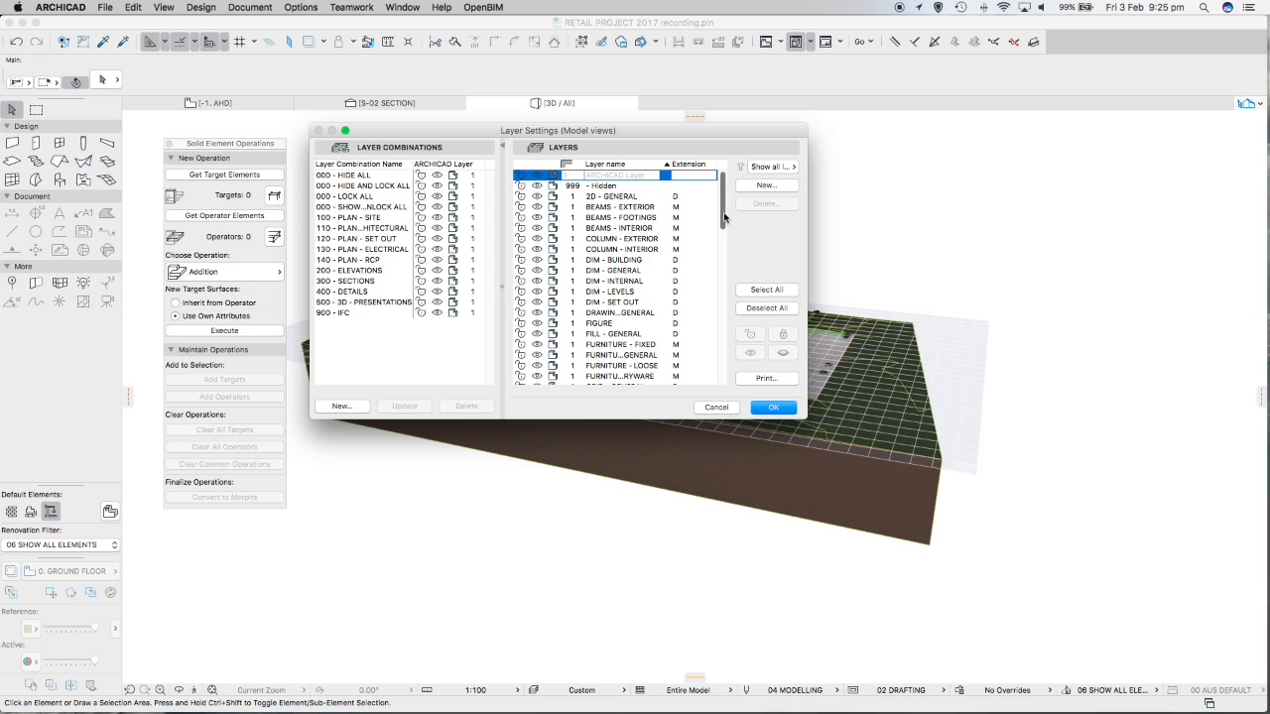
Hide the MORPH - SITE FILL layer so only the merged site mesh remains visible
left_click_drag(724, 214, 724, 293)
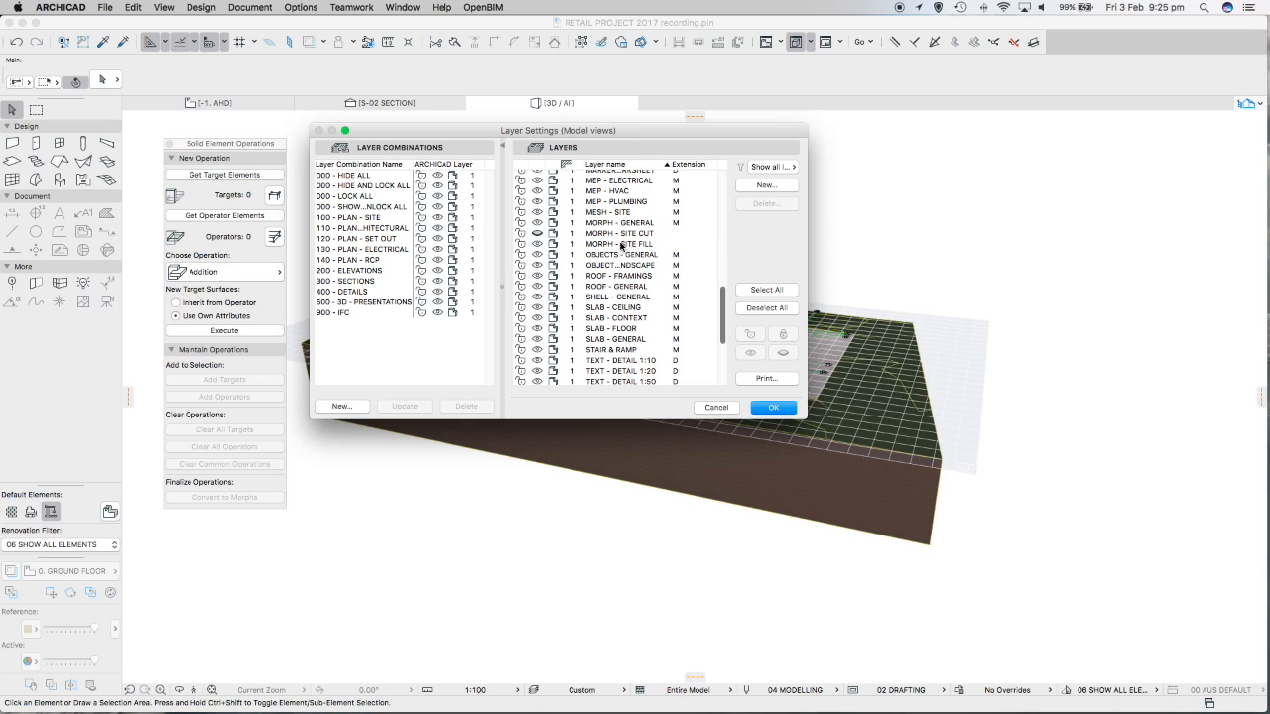
left_click(617, 244)
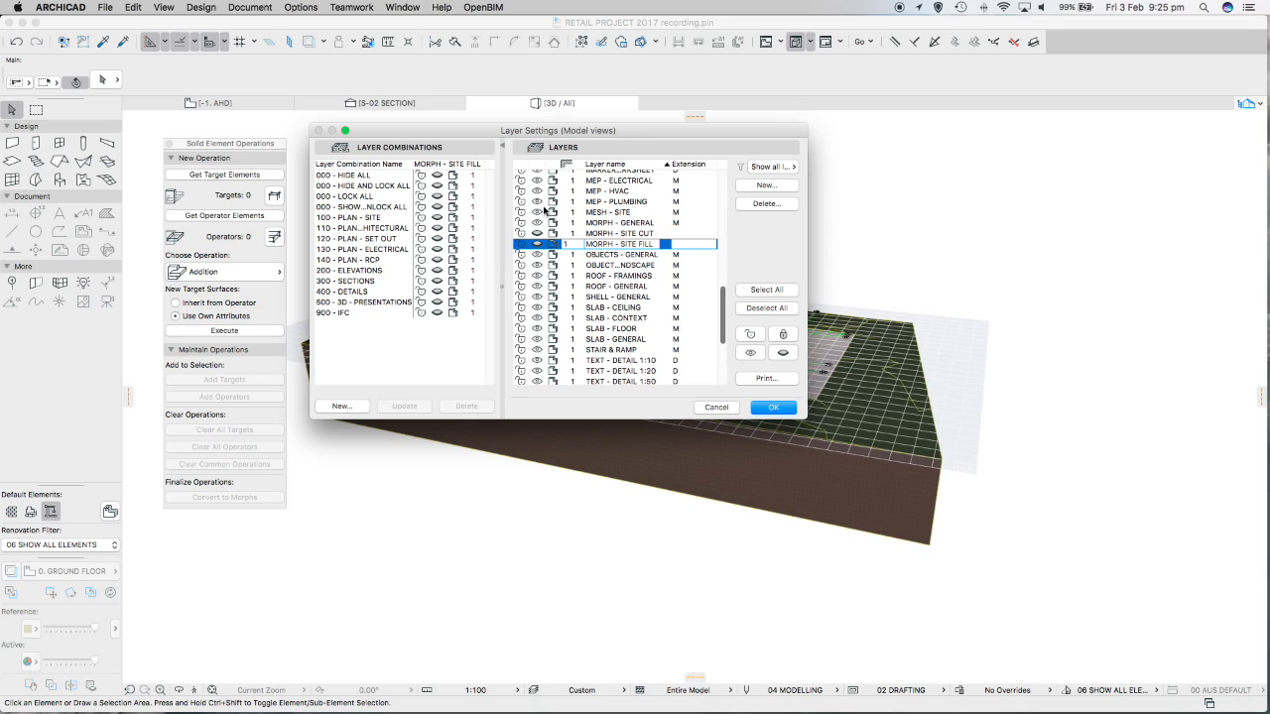
mouse_move(385, 214)
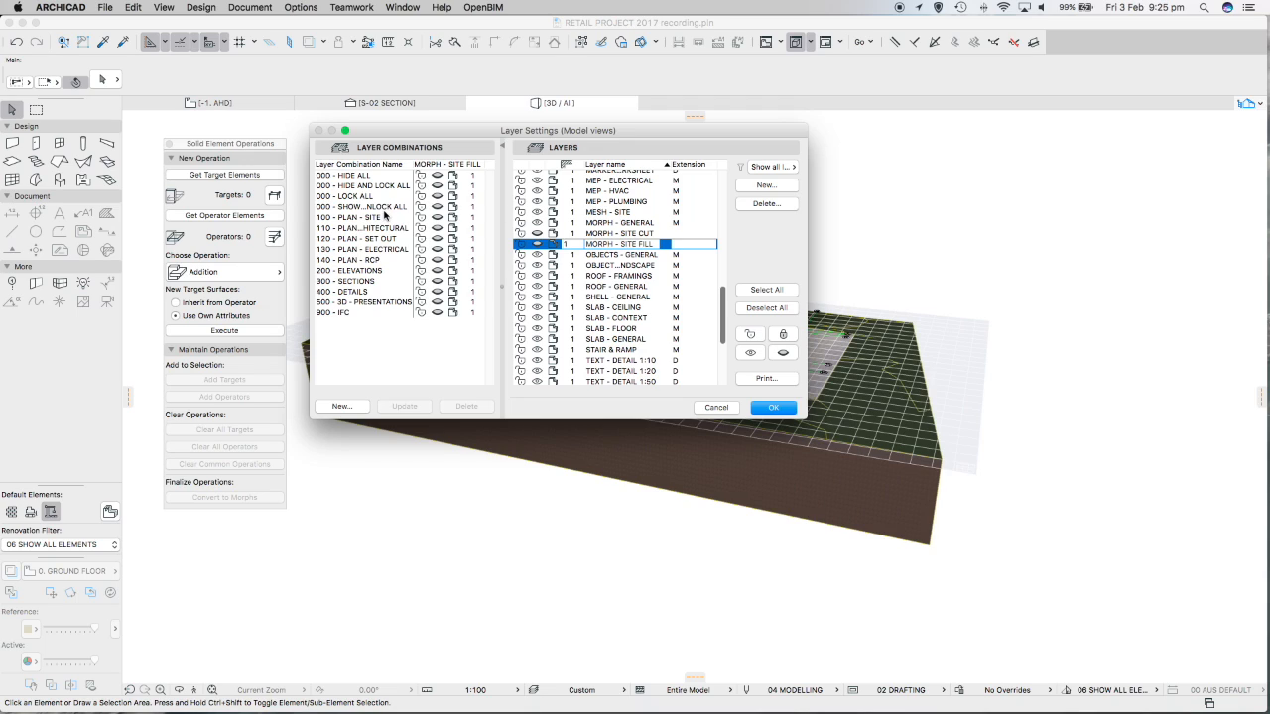
mouse_move(368, 212)
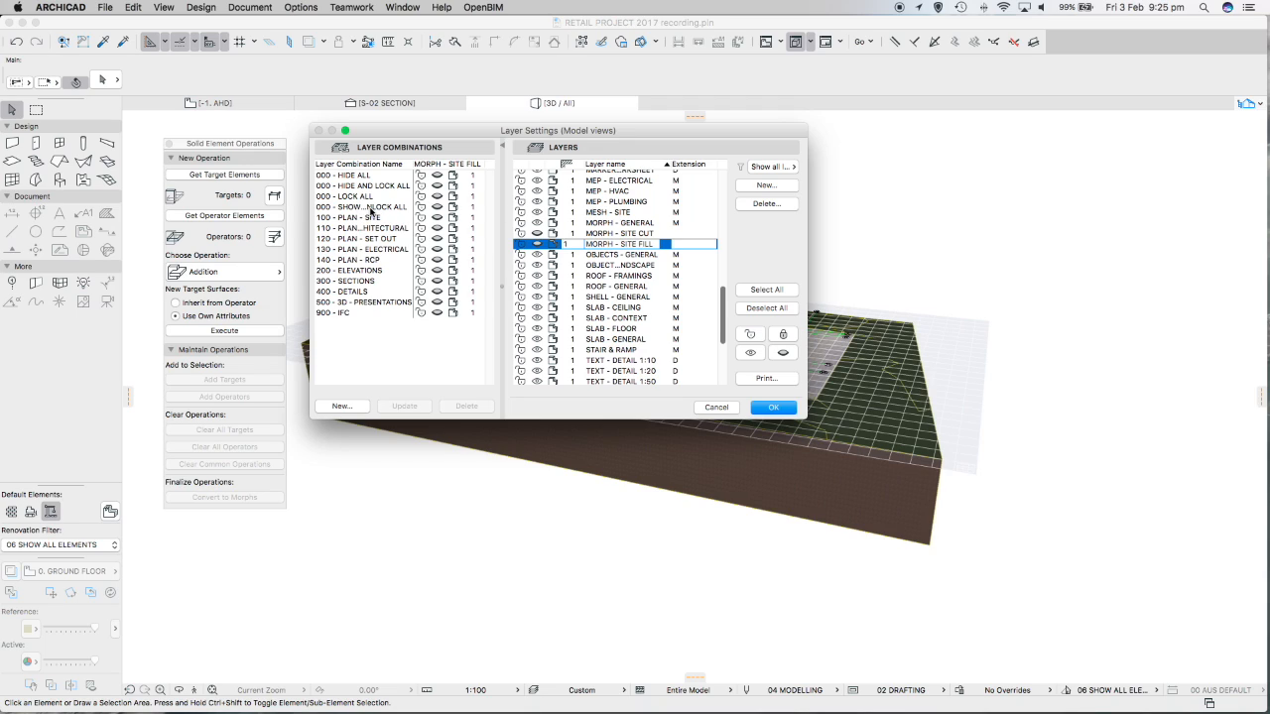
left_click(361, 206)
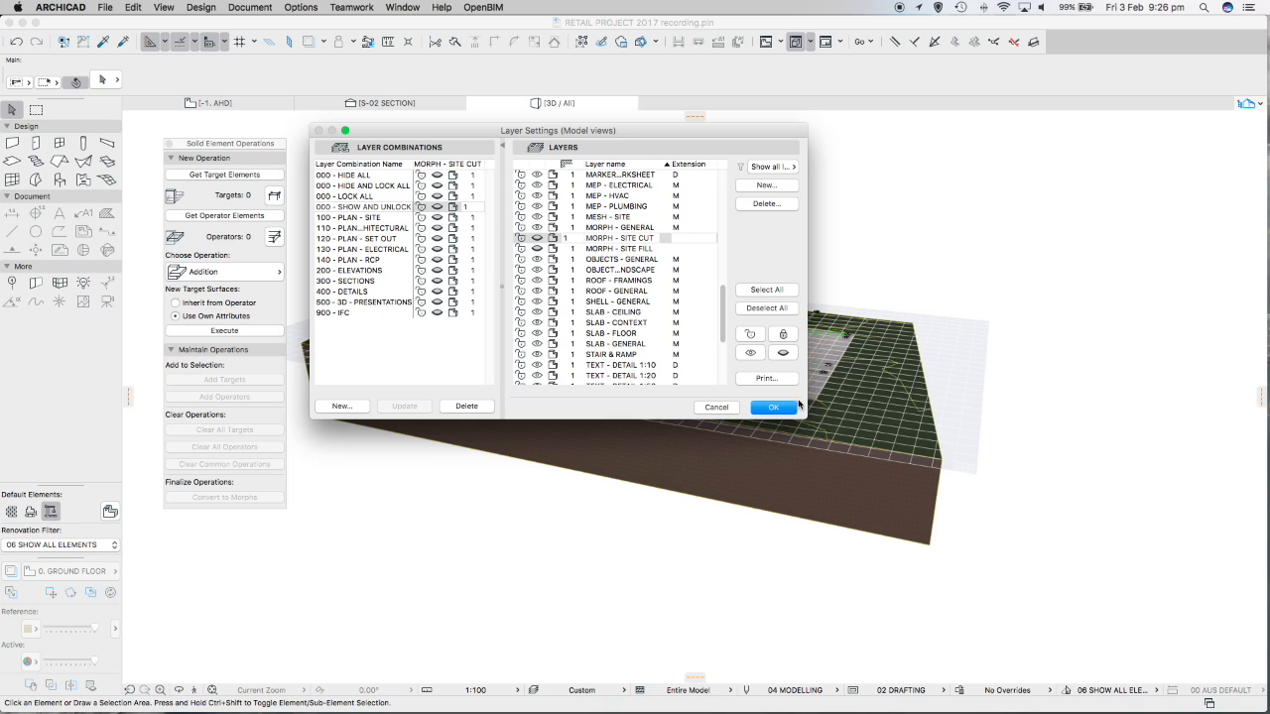
left_click(774, 406)
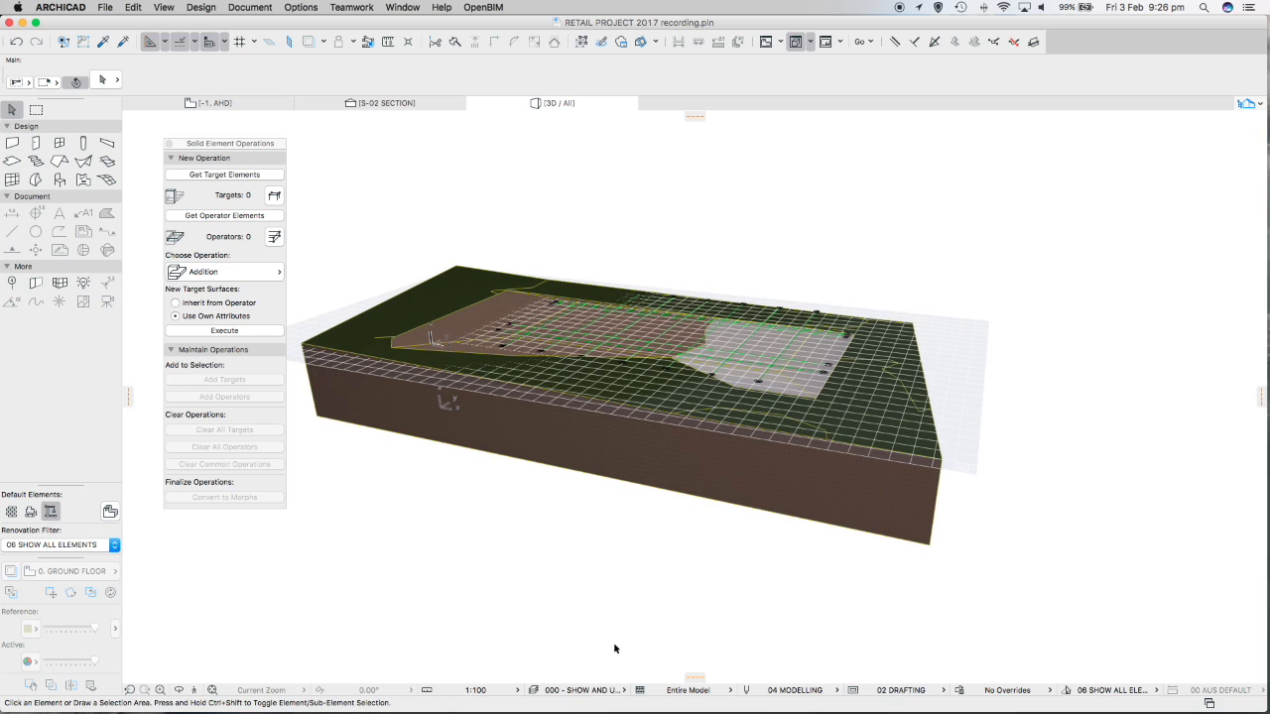
mouse_move(1062, 482)
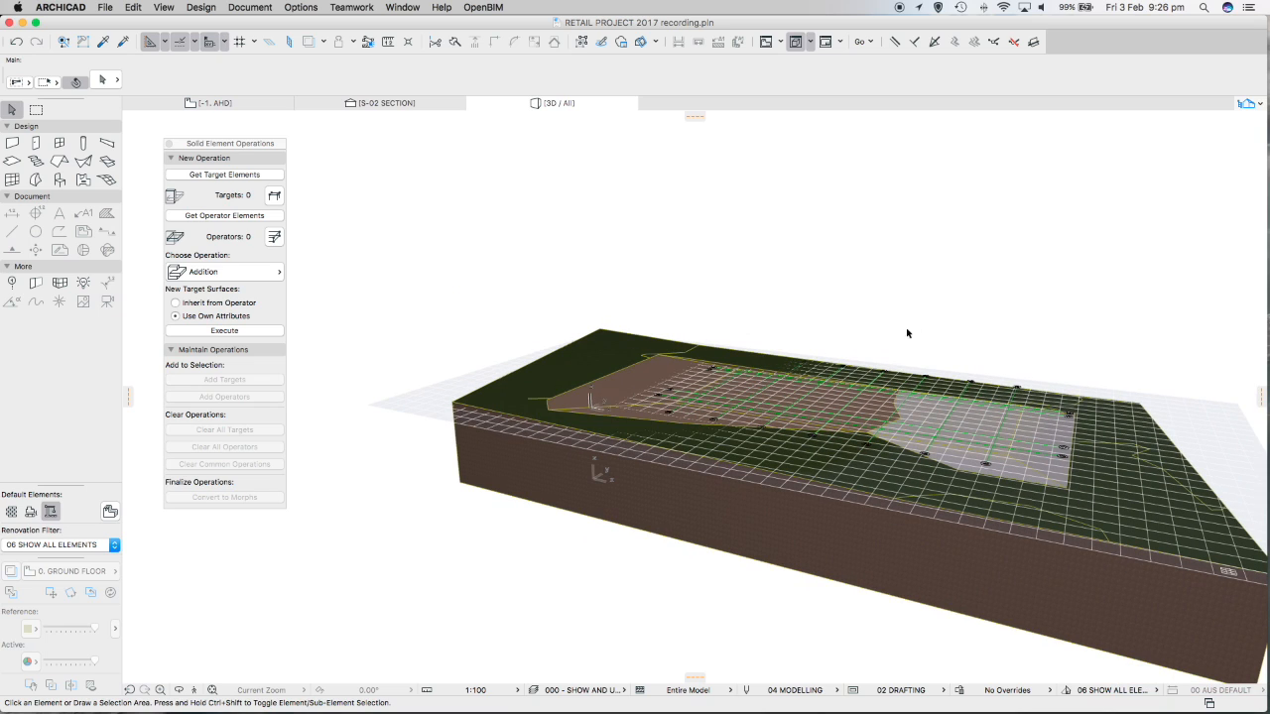
Orbit the merged site mesh in 3D, then return to the ground floor plan
left_click_drag(907, 333, 928, 305)
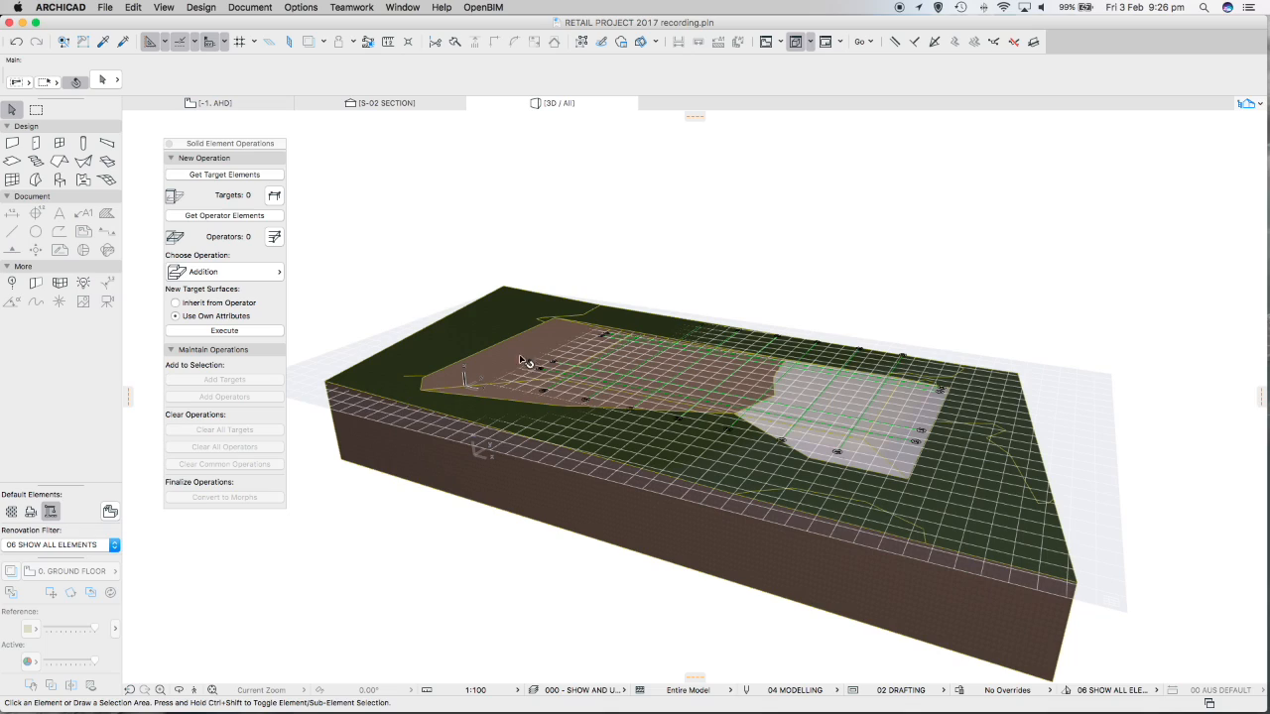
mouse_move(789, 253)
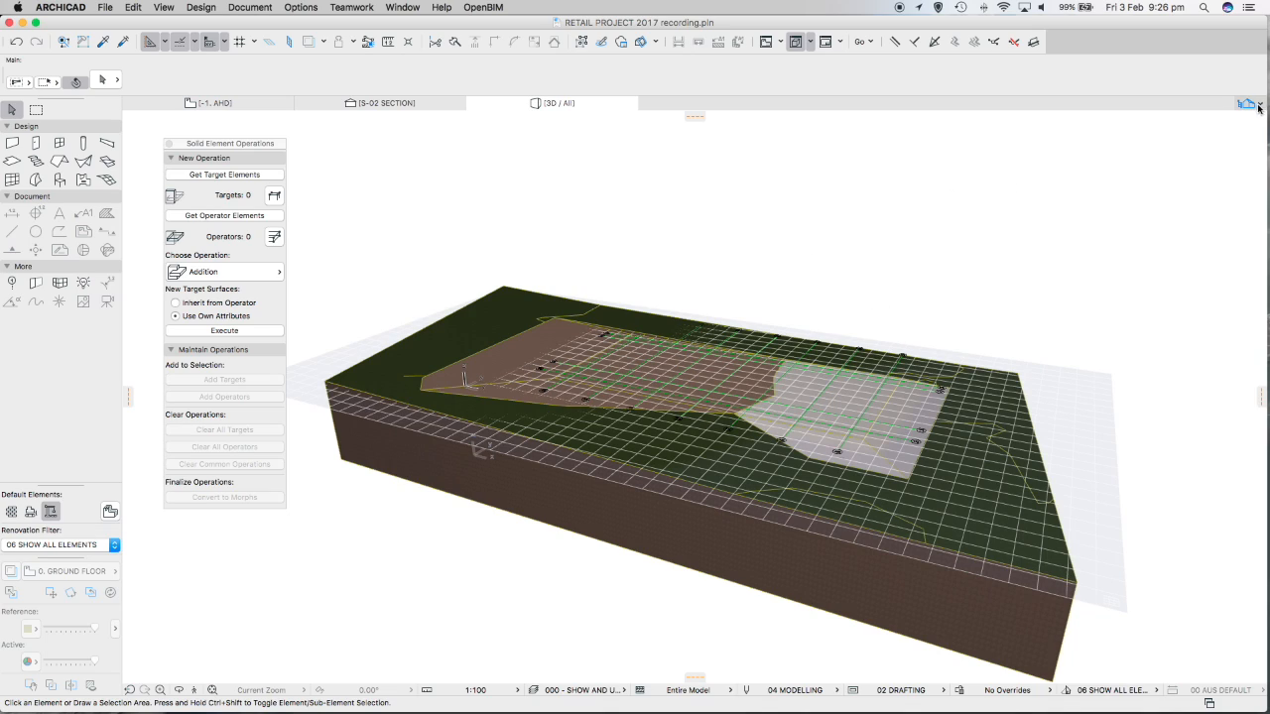
left_click(214, 103)
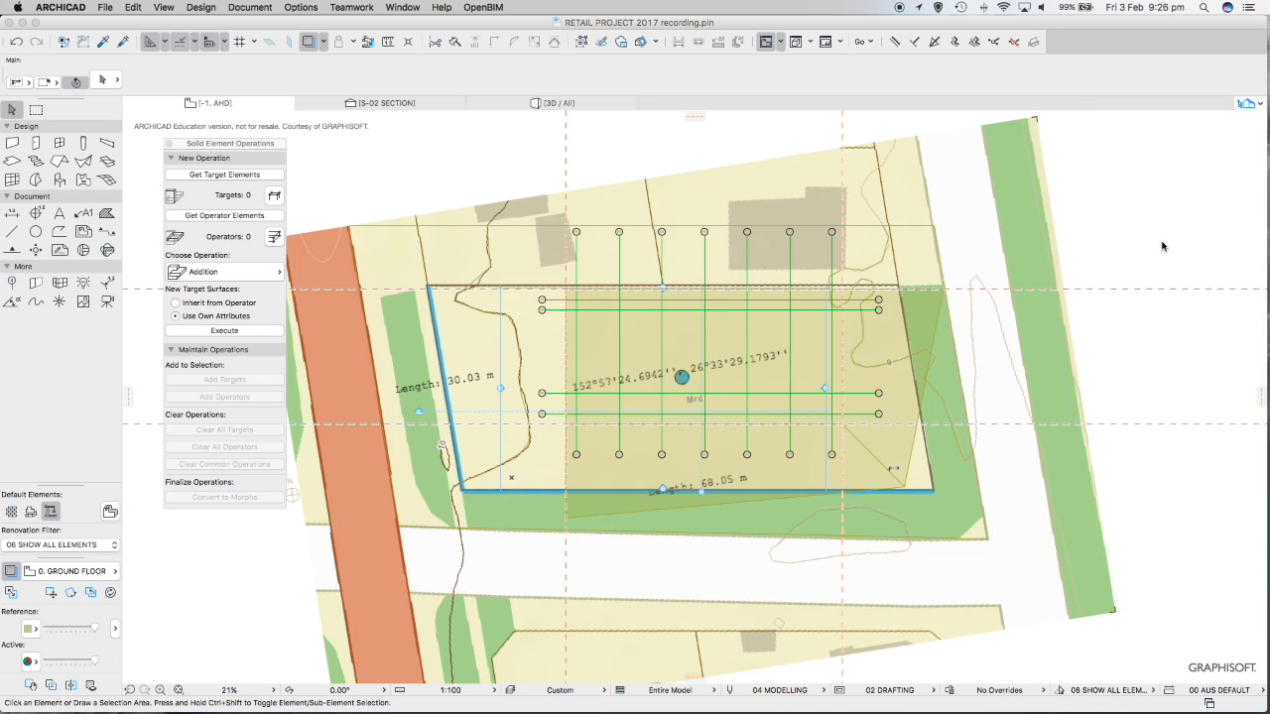
View section S-01 of the levelled platform, zoom to fit, and show the Navigator Project Map
left_click(385, 103)
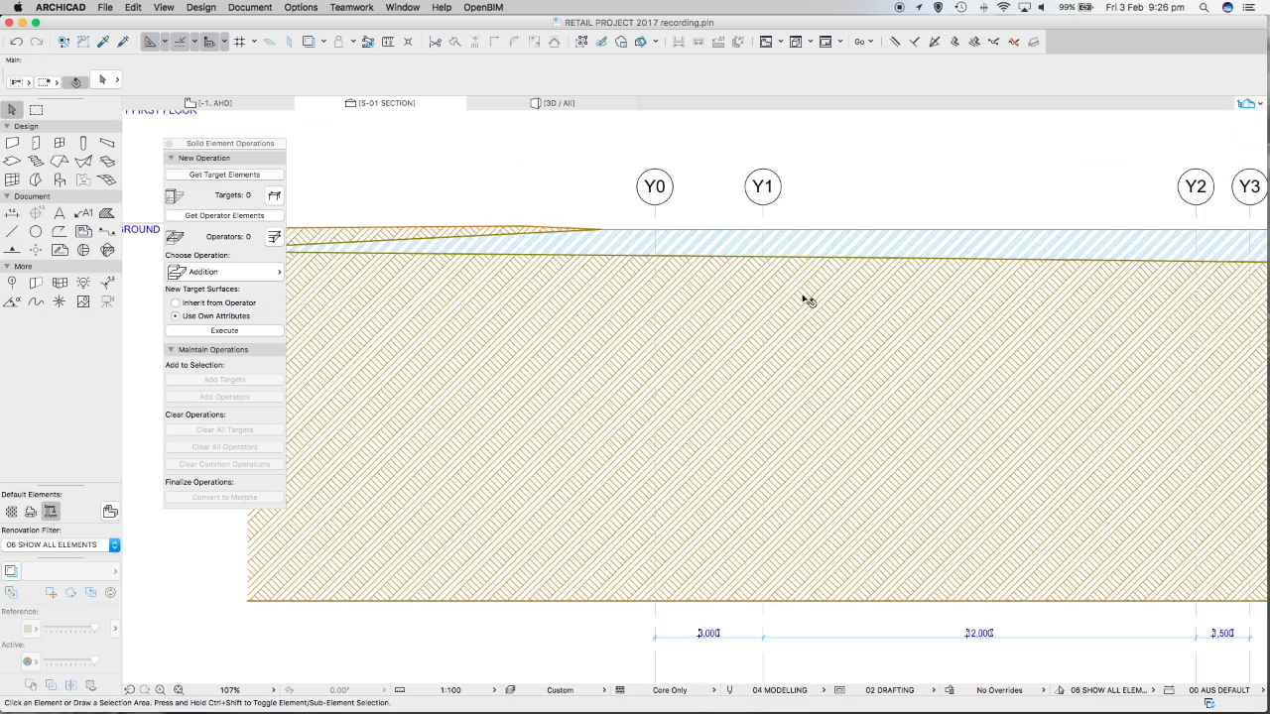
scroll("down", 3)
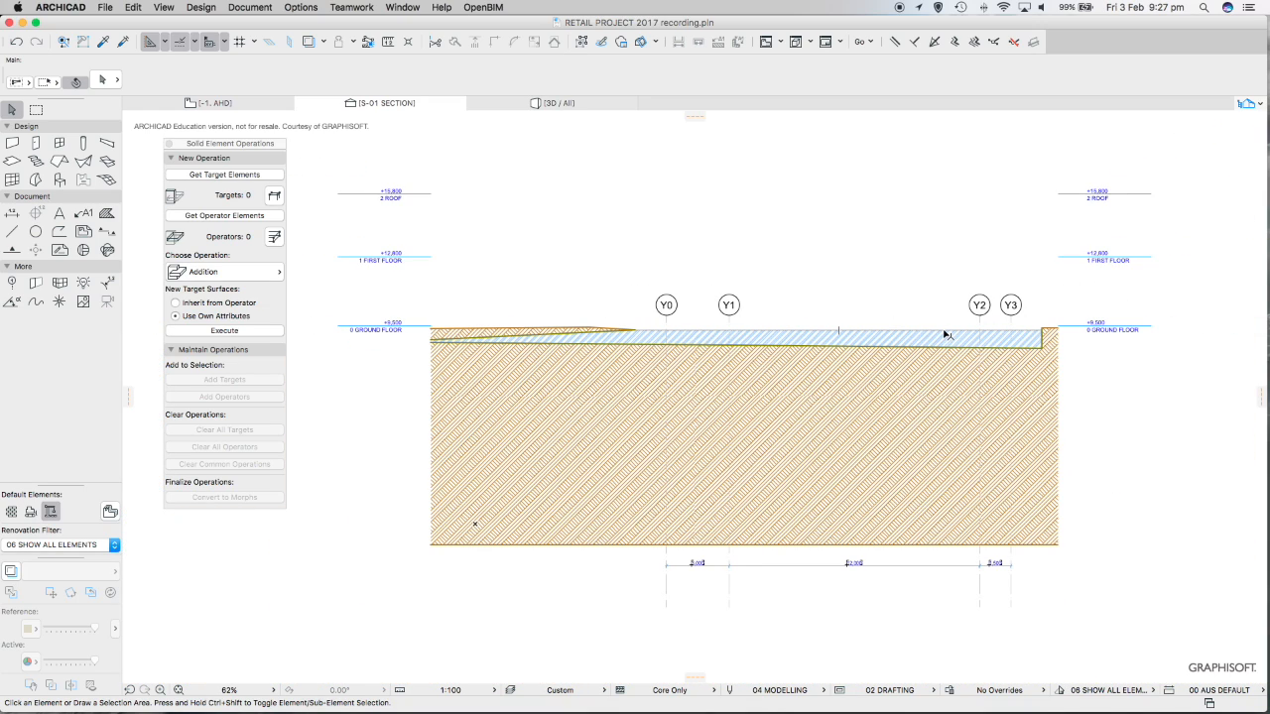
mouse_move(678, 333)
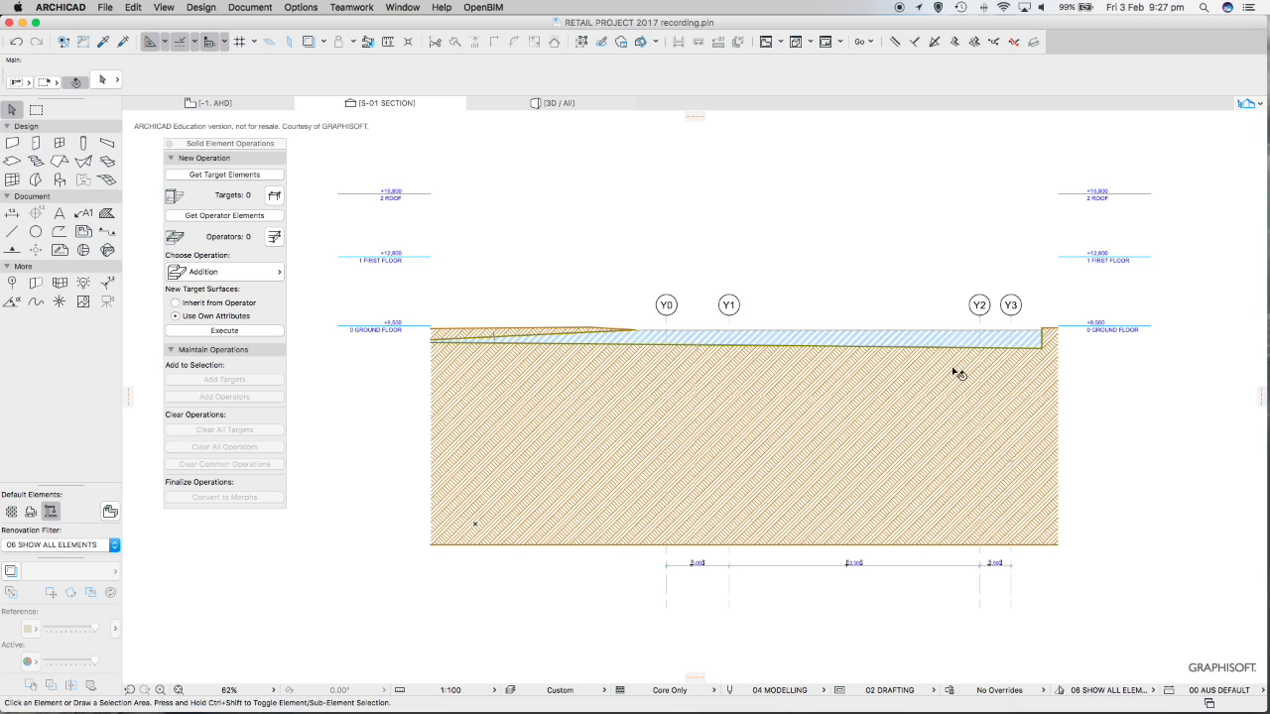
left_click(1250, 123)
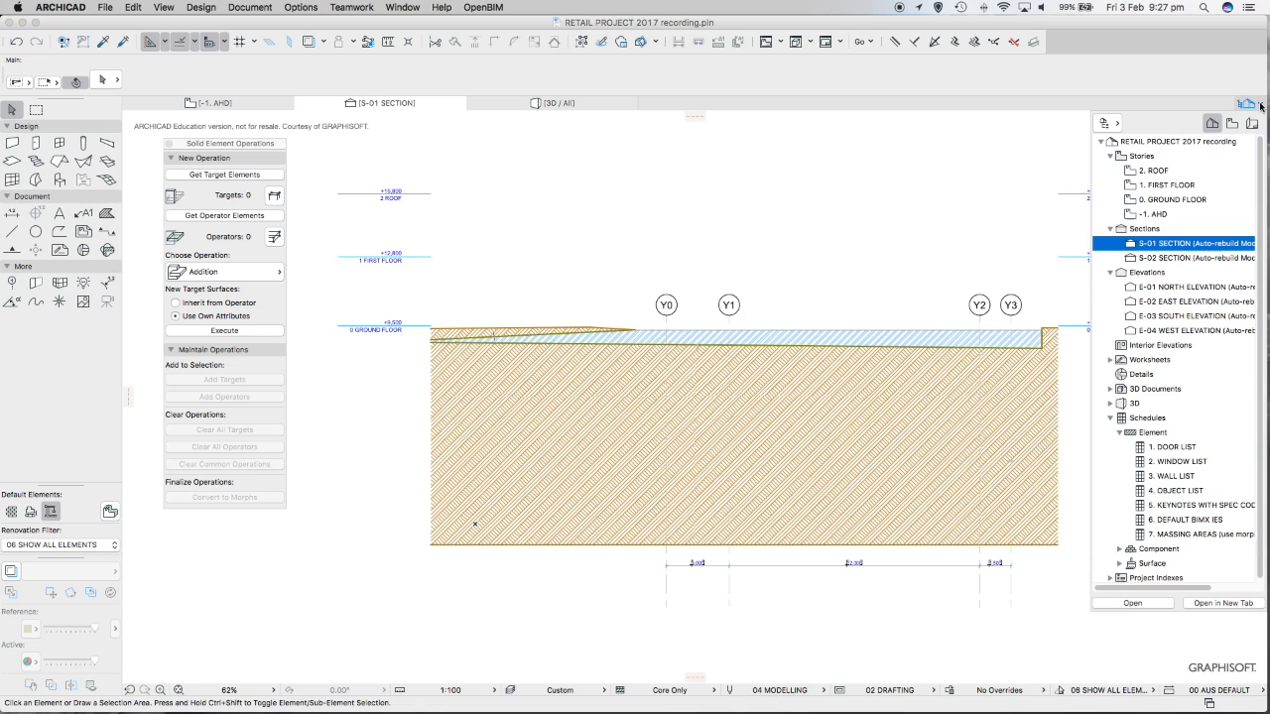
Inspect section S-02 through the merged terrain platform from the Navigator, then return to the 3D site view
left_click(1190, 258)
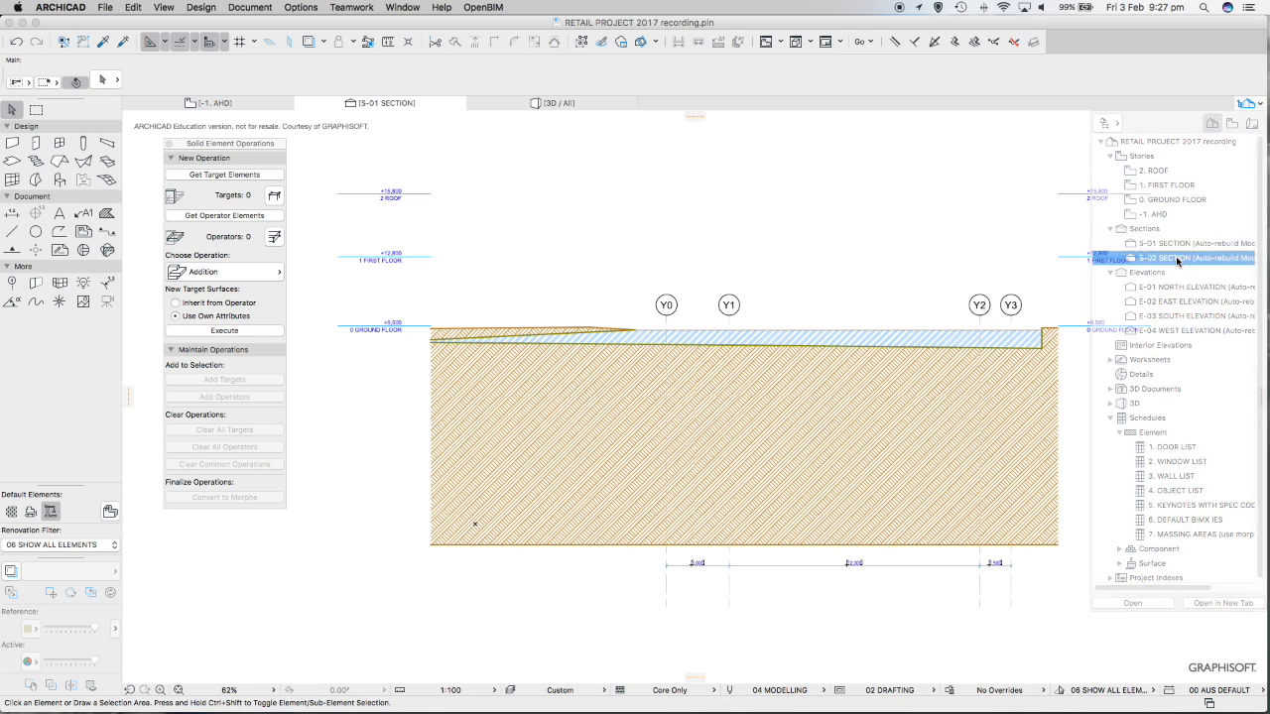
double_click(1186, 258)
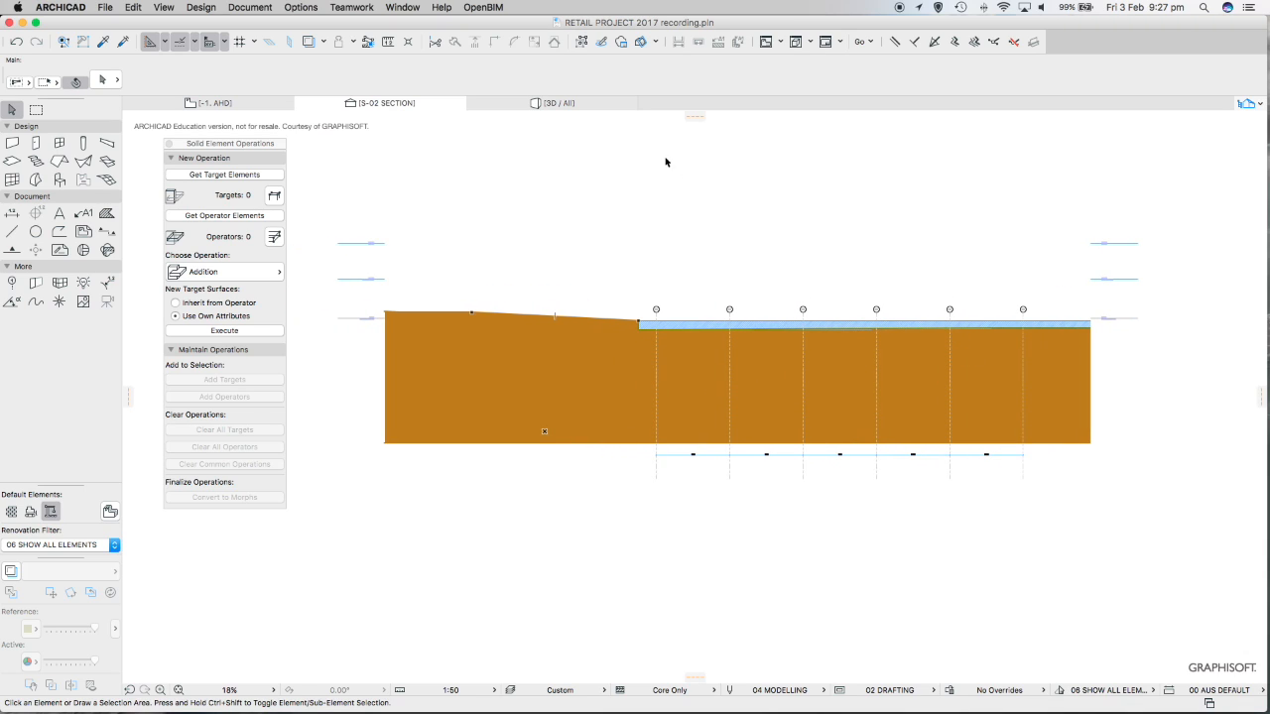
left_click(551, 103)
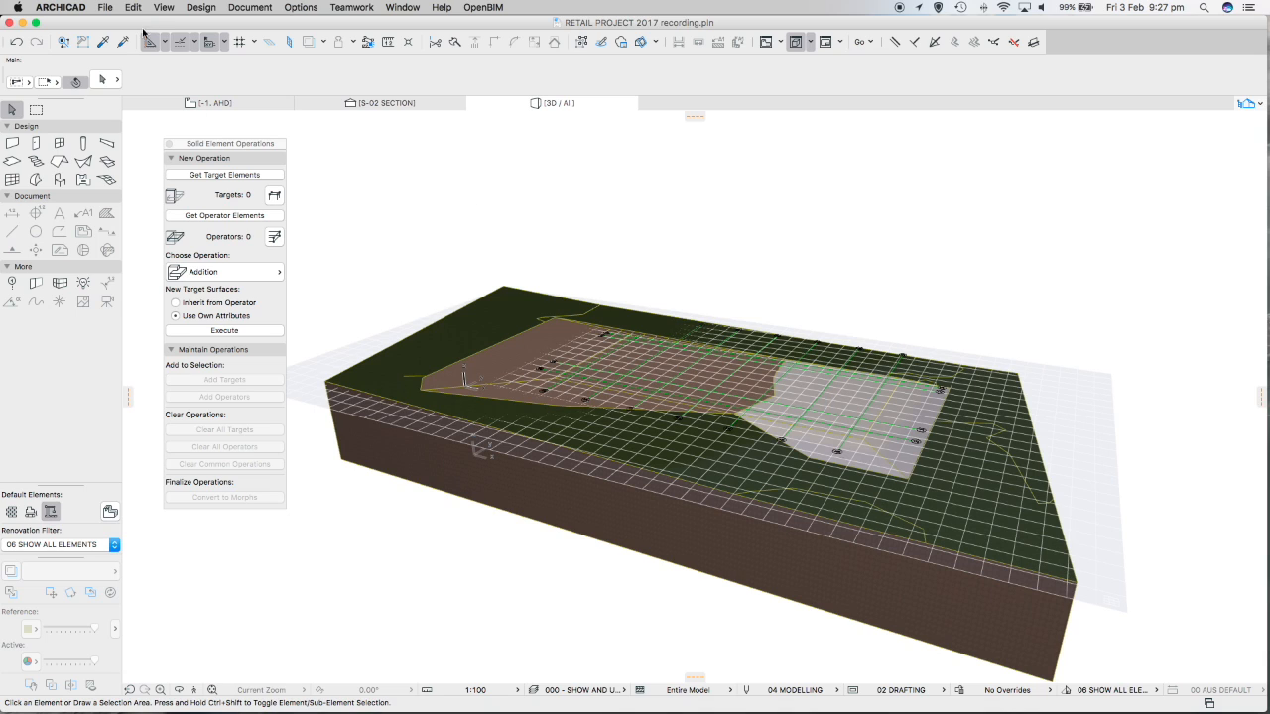
left_click(103, 8)
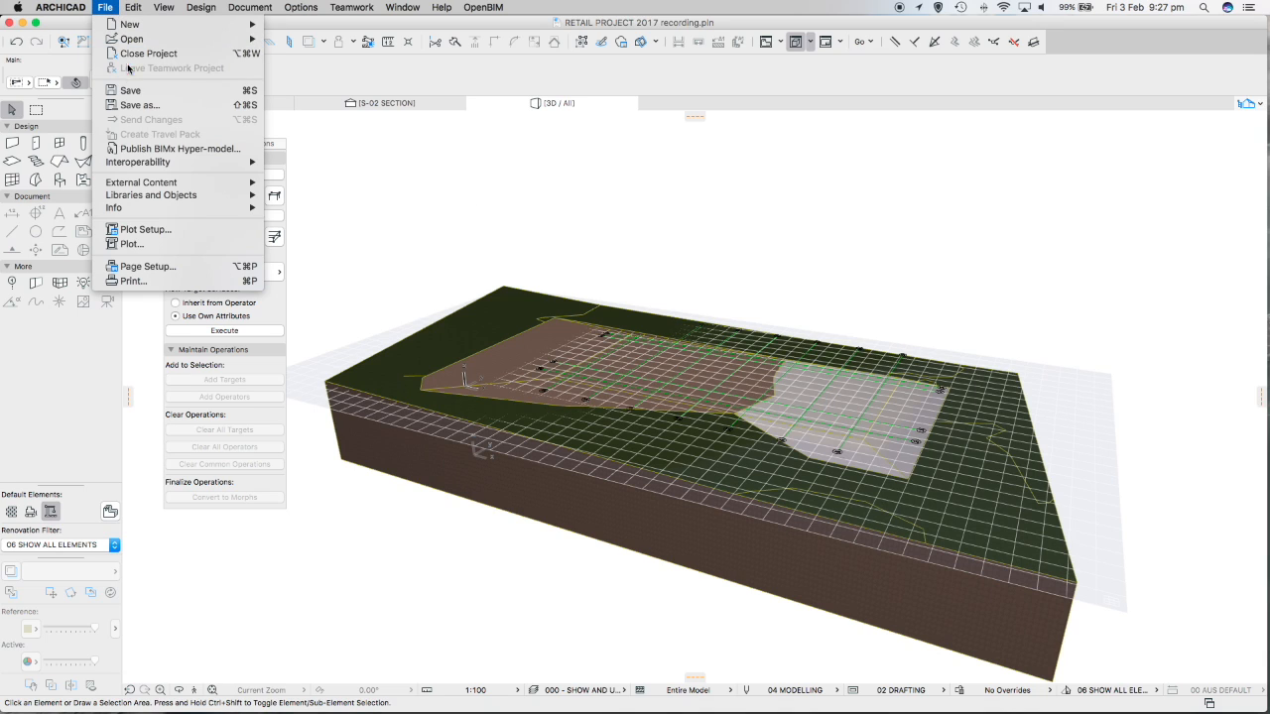